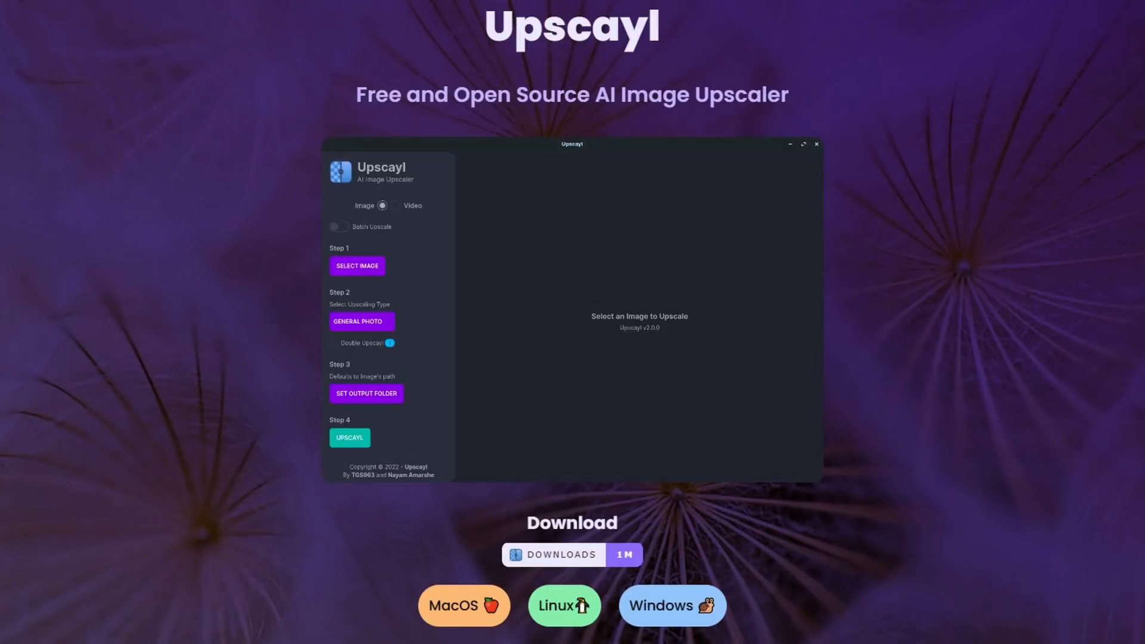
# - Browse upscayl.org and the GitHub README FAQ in Edge before switching to Upscayl
pyautogui.scroll(-3)
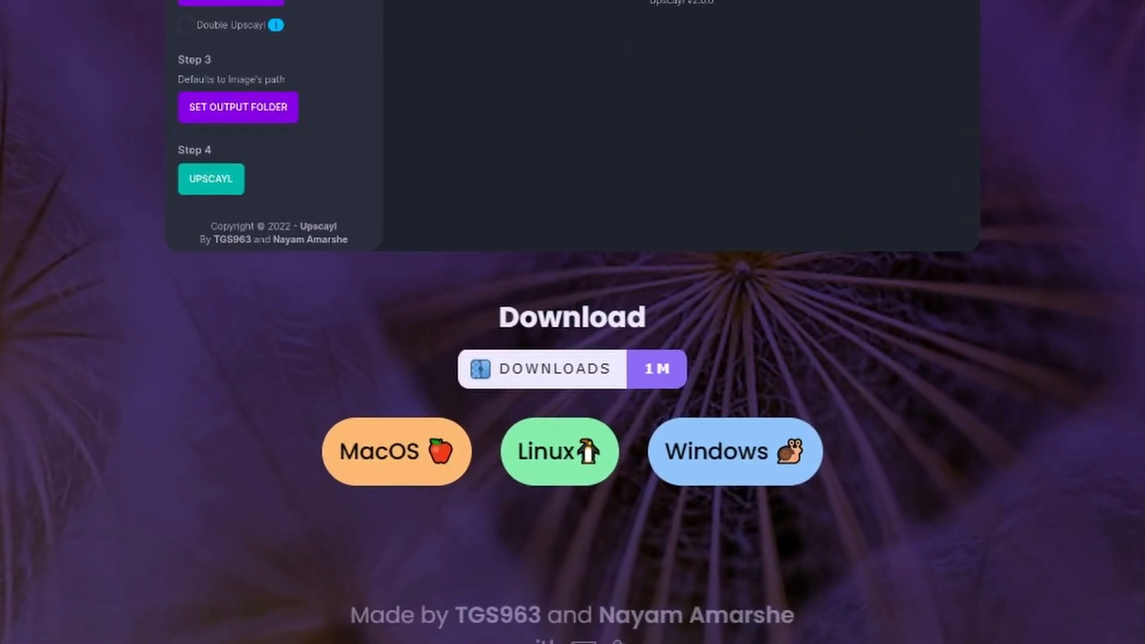
pyautogui.scroll(-3)
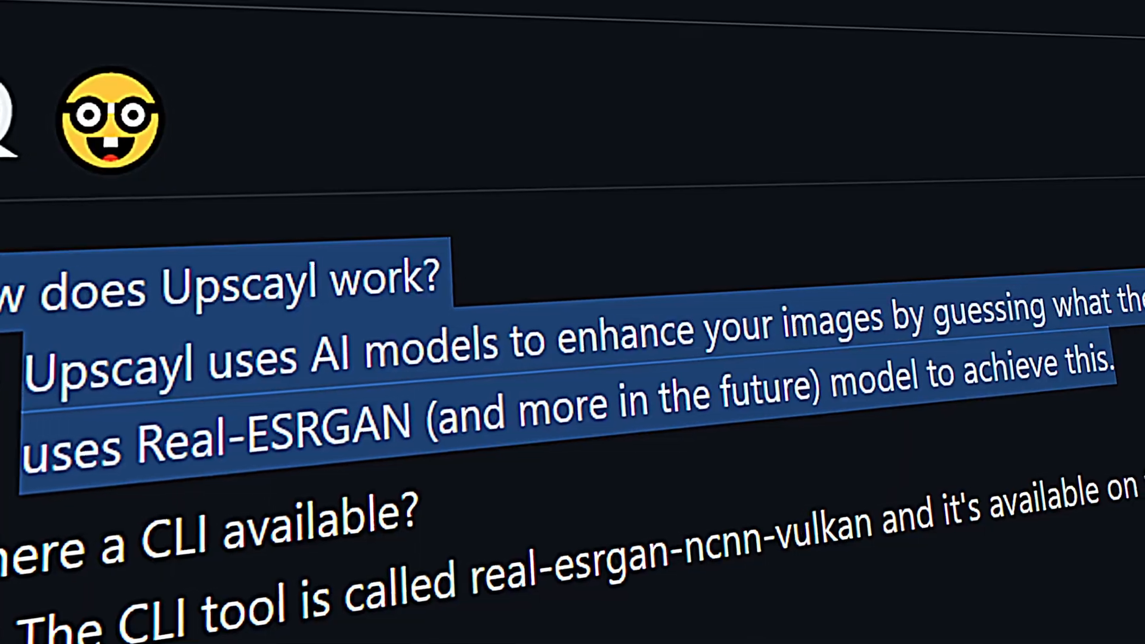
pyautogui.scroll(-3)
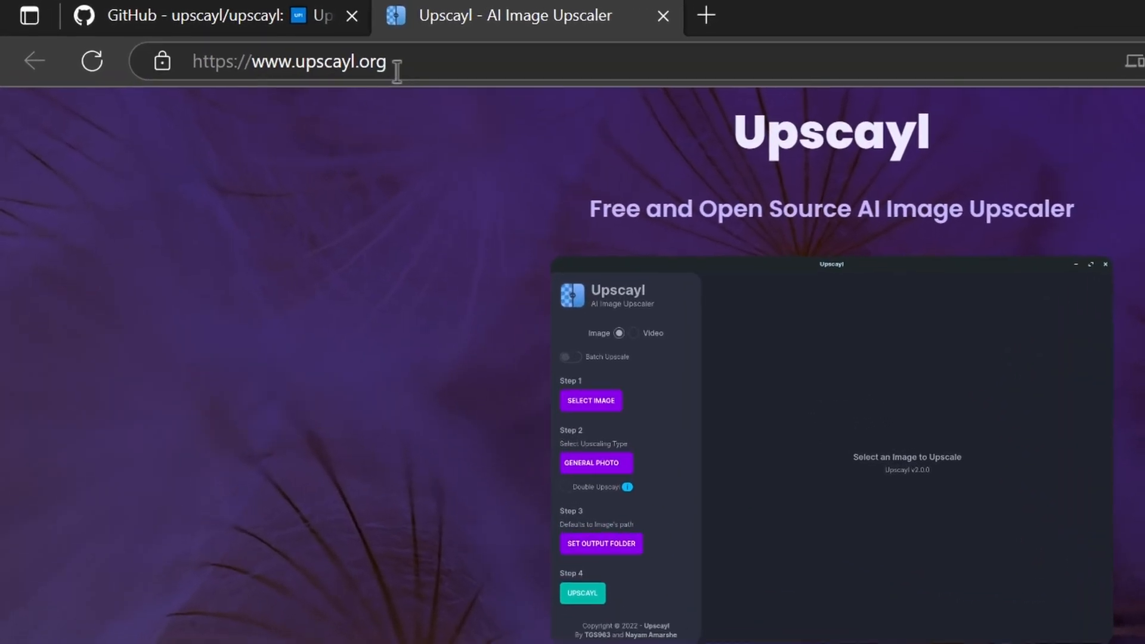
pyautogui.scroll(-3)
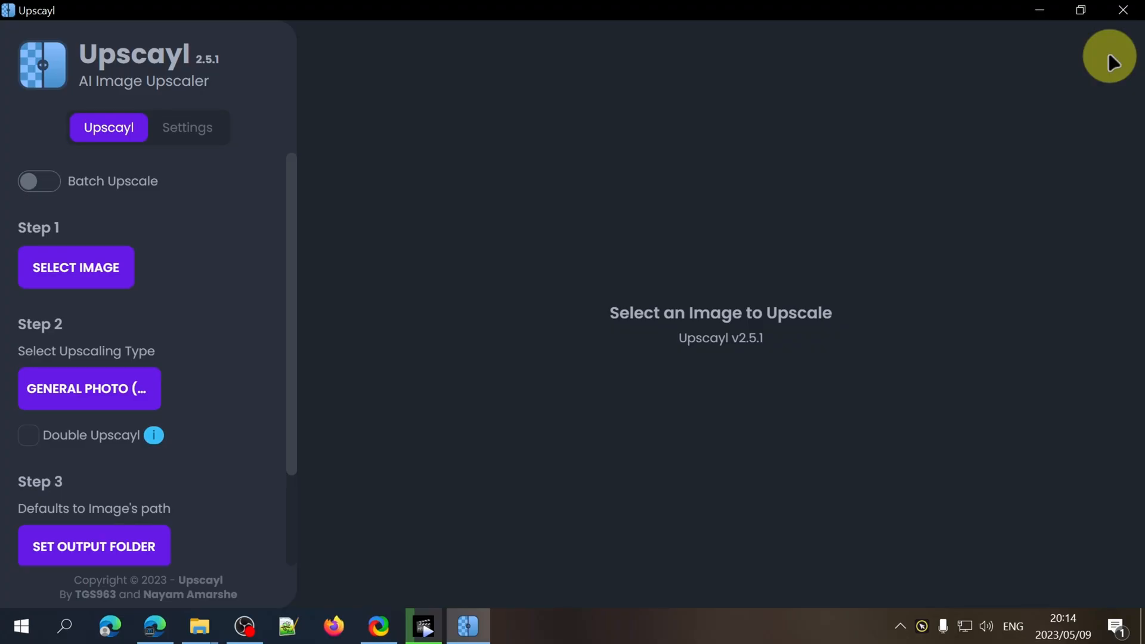
pyautogui.moveTo(297, 192)
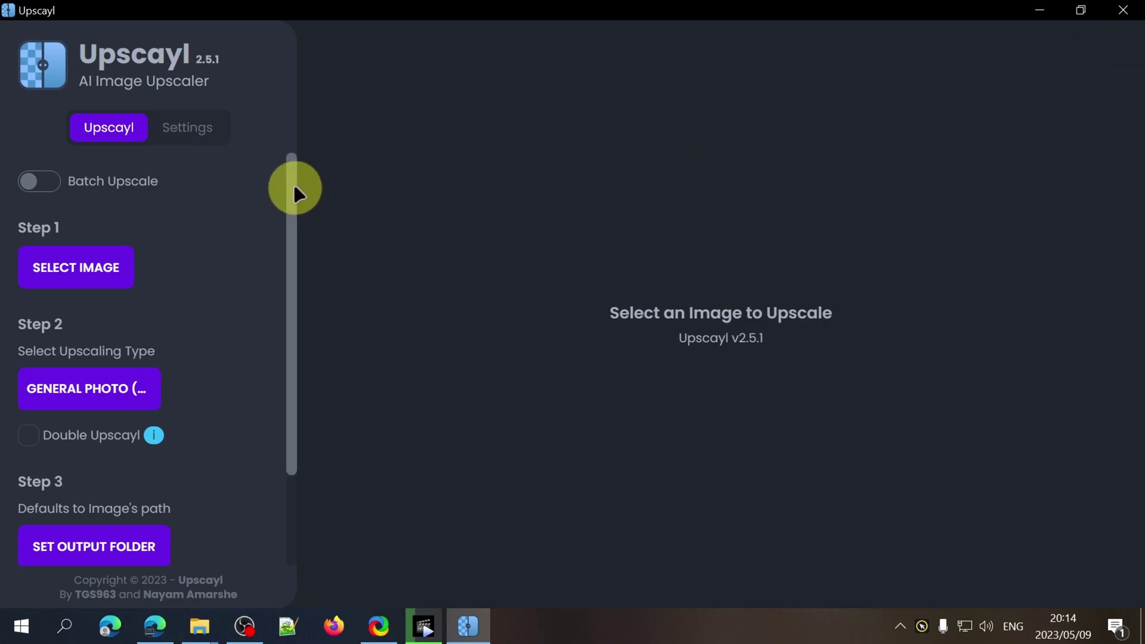
# - Open the image picker on the Desktop showing Original.jpg and the Lions folder
pyautogui.scroll(-3)
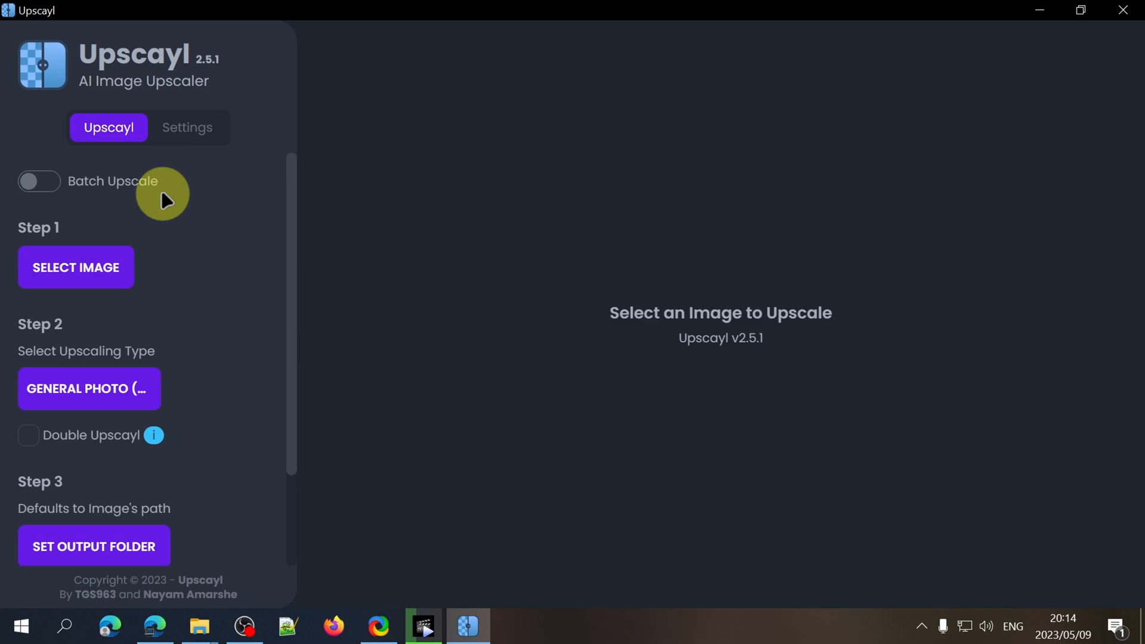
pyautogui.moveTo(156, 206)
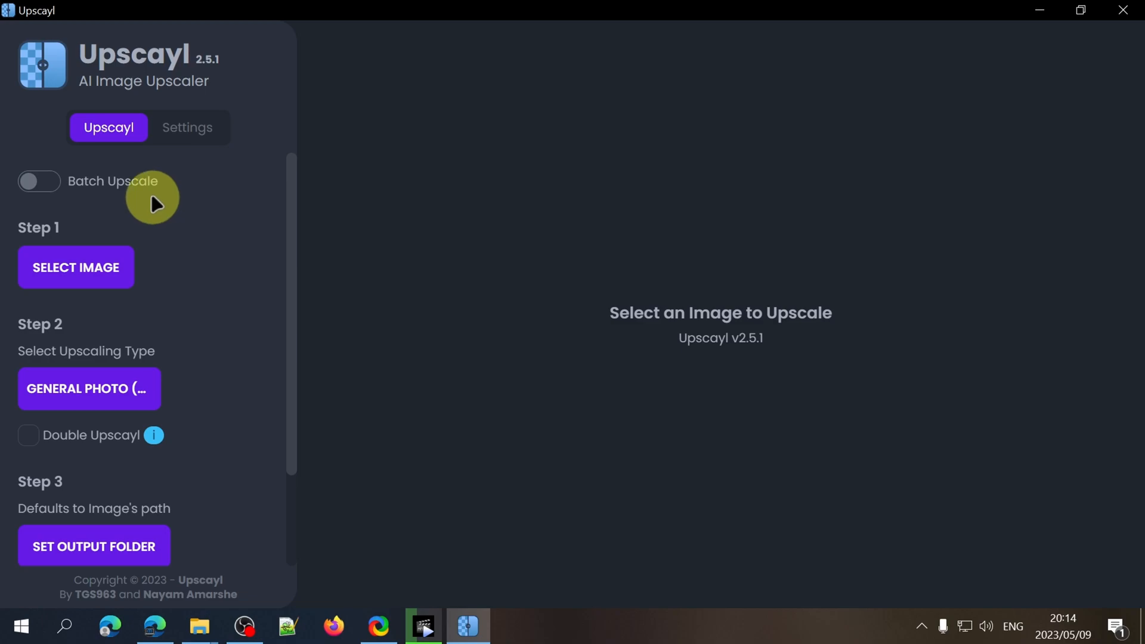
pyautogui.click(76, 267)
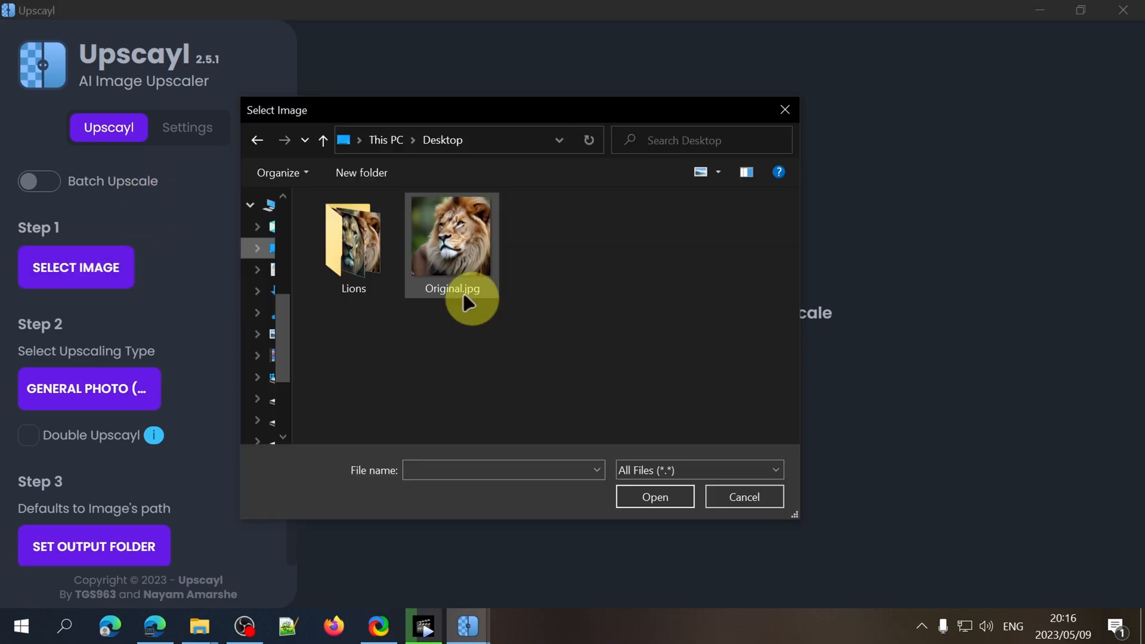
pyautogui.moveTo(457, 267)
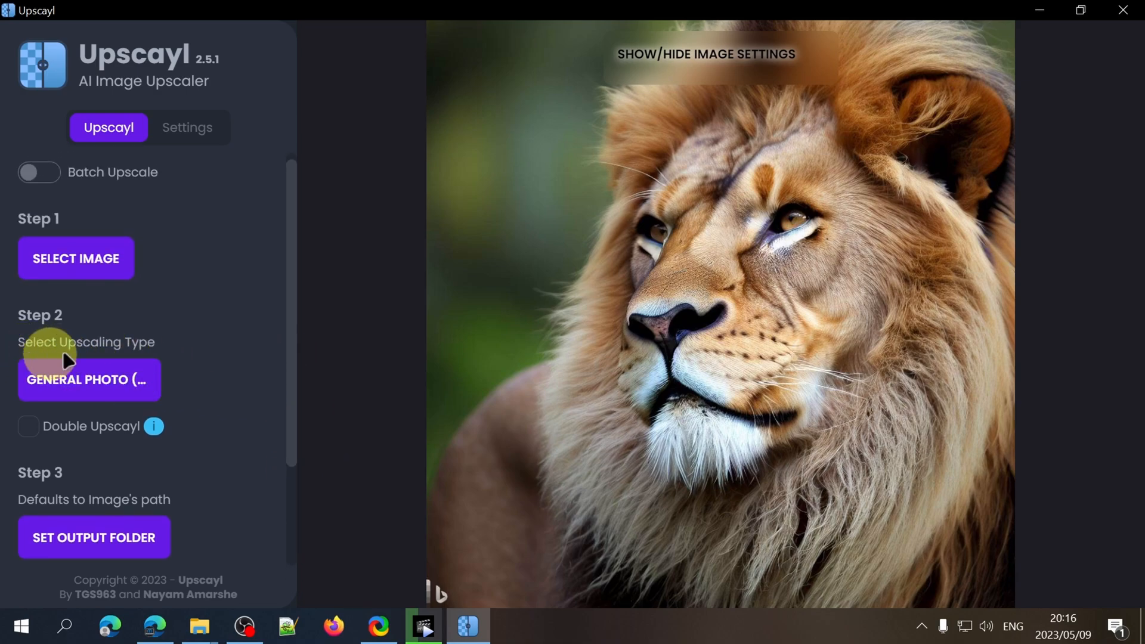
pyautogui.click(90, 380)
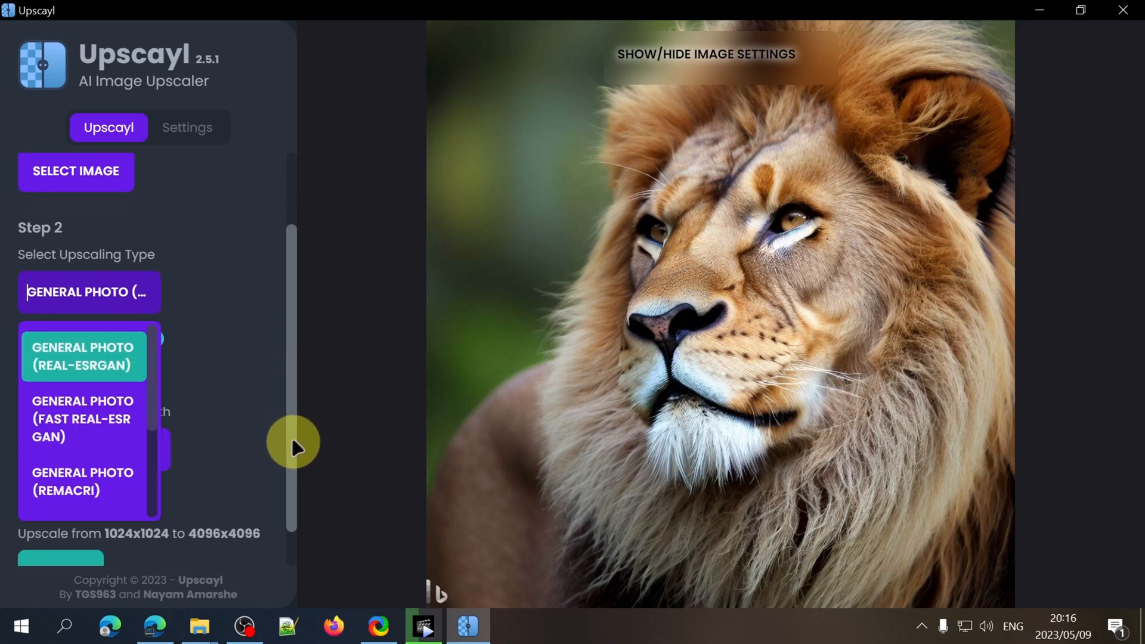
pyautogui.scroll(-3)
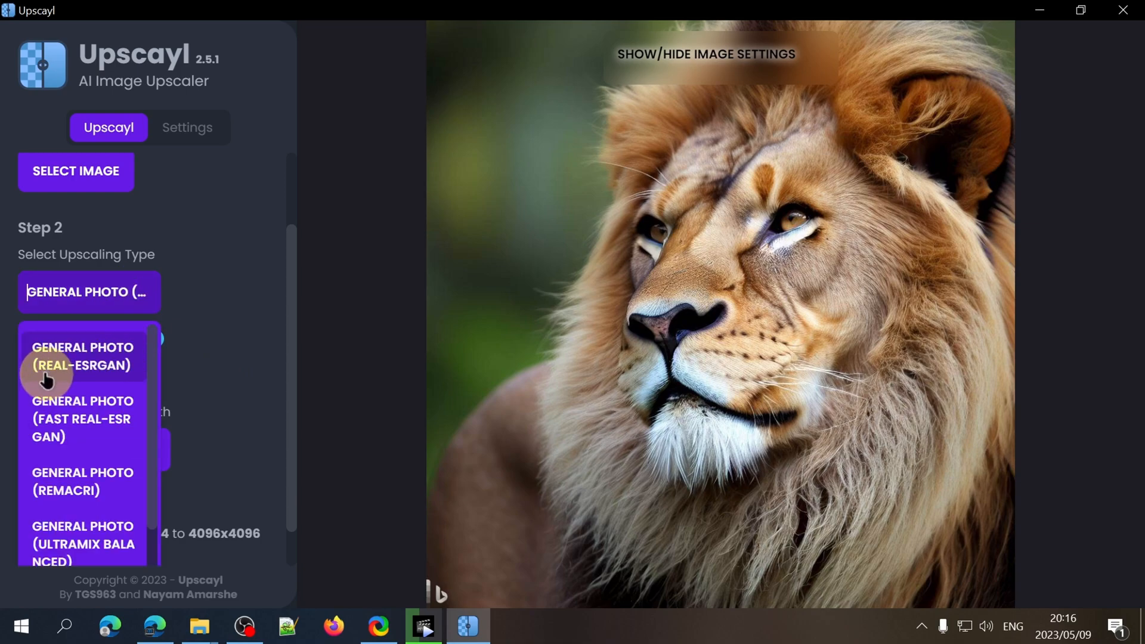
pyautogui.click(82, 357)
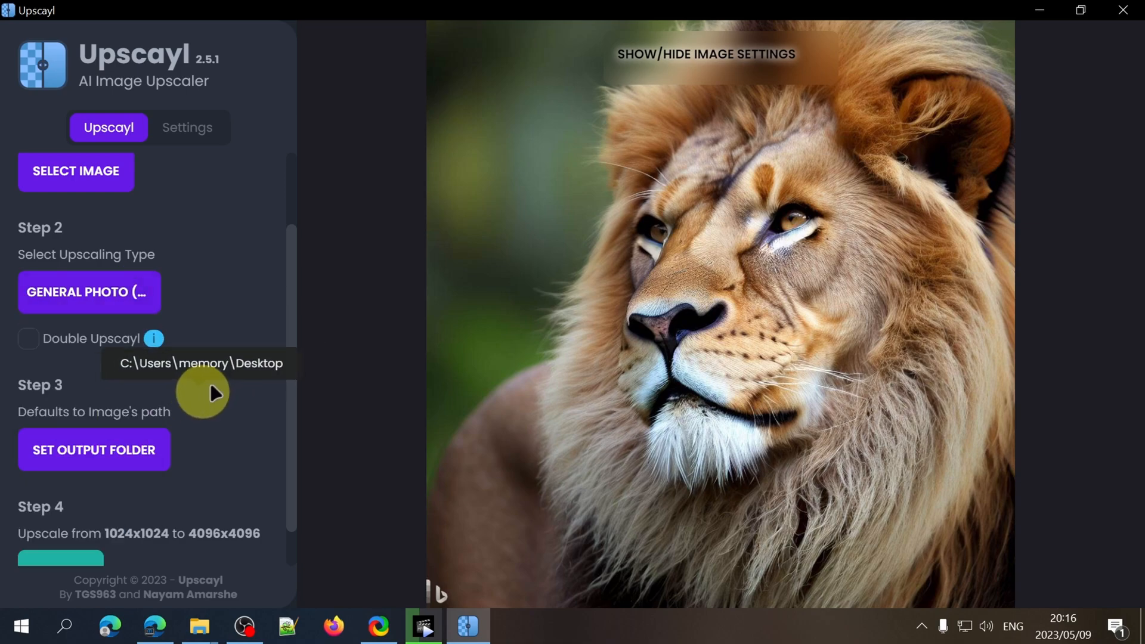
pyautogui.scroll(-3)
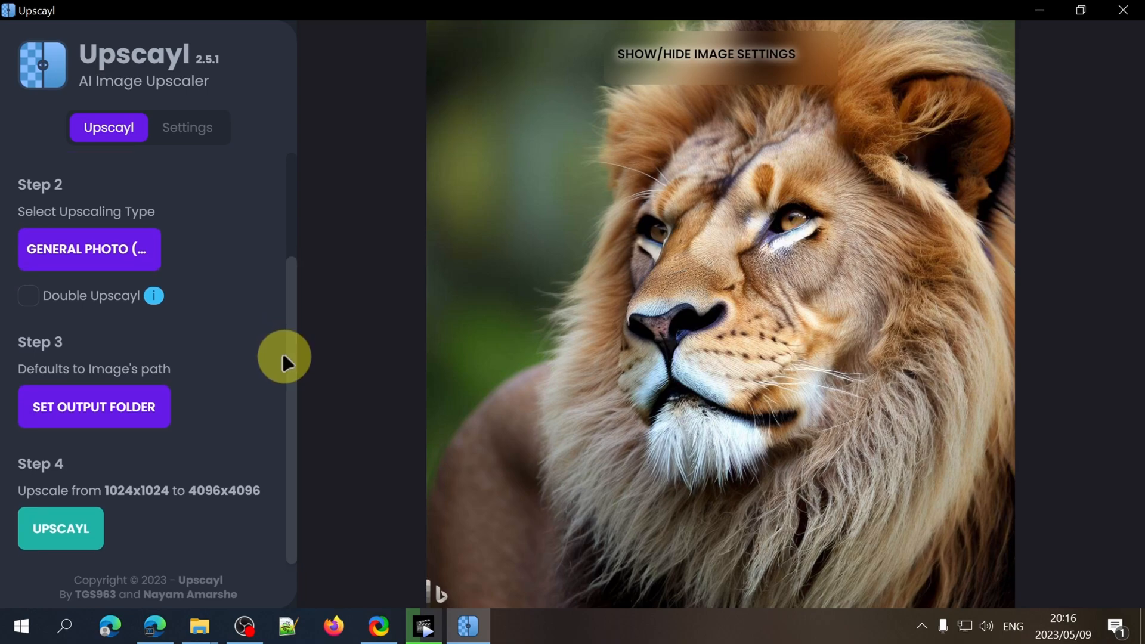
pyautogui.moveTo(222, 310)
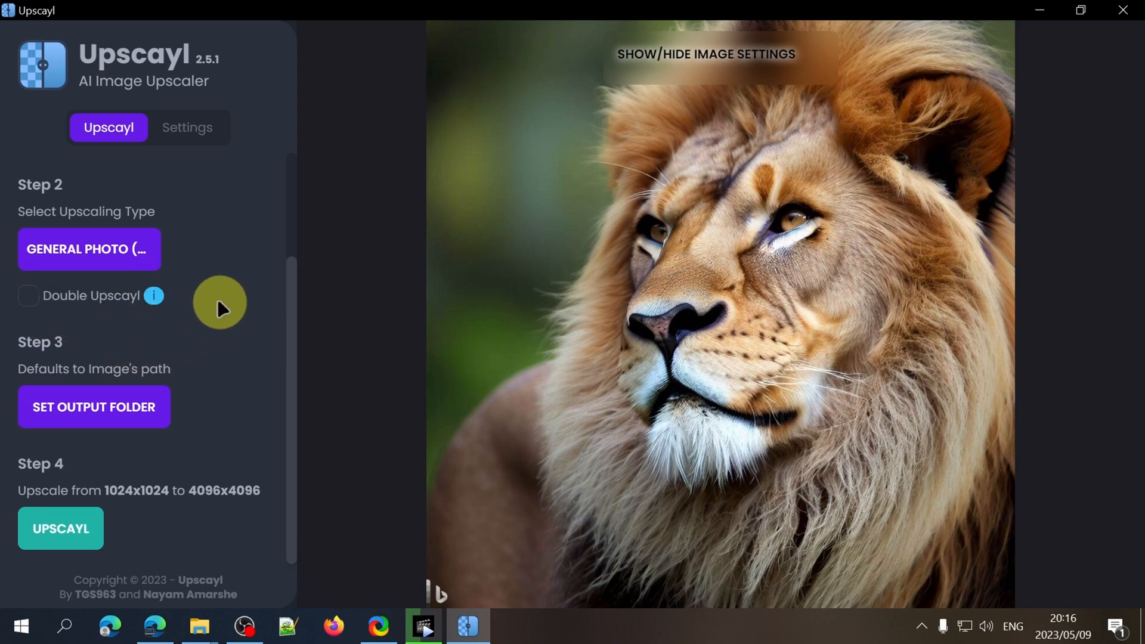
pyautogui.moveTo(154, 295)
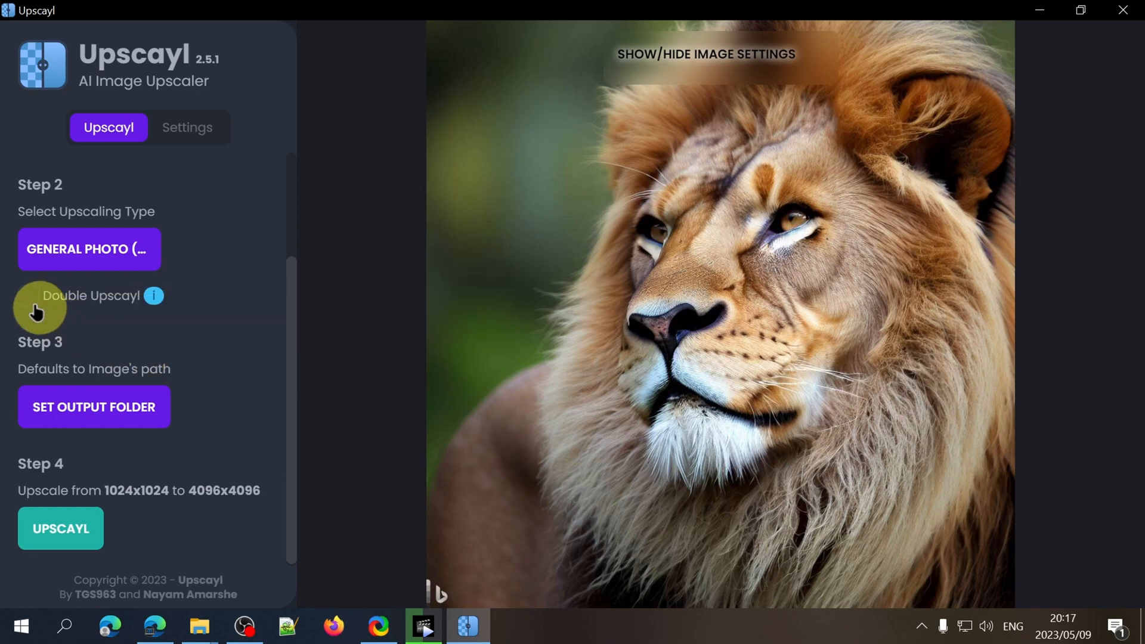
# - Enable Double Upscayl for a 16384x16384 target, leaving the output folder unchanged
pyautogui.click(28, 296)
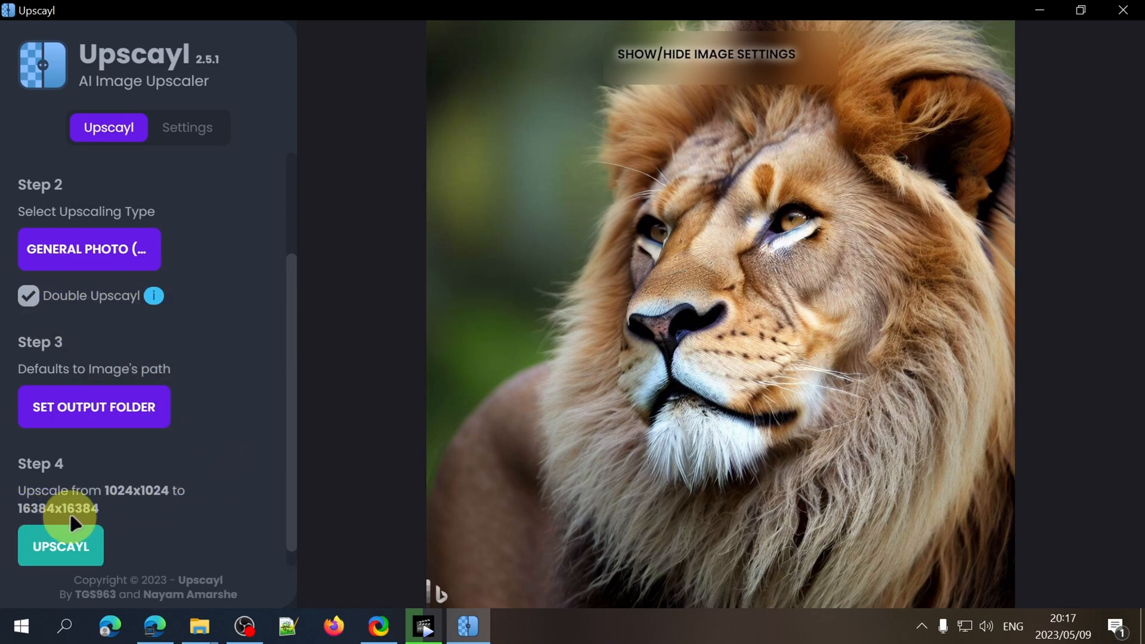
pyautogui.moveTo(101, 524)
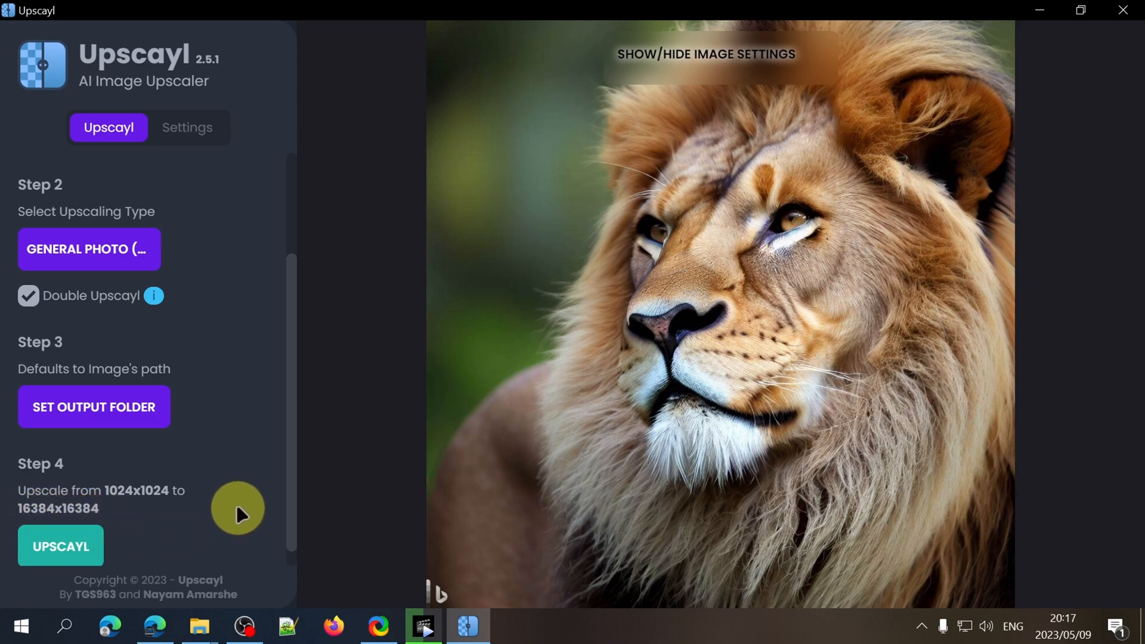
pyautogui.moveTo(75, 416)
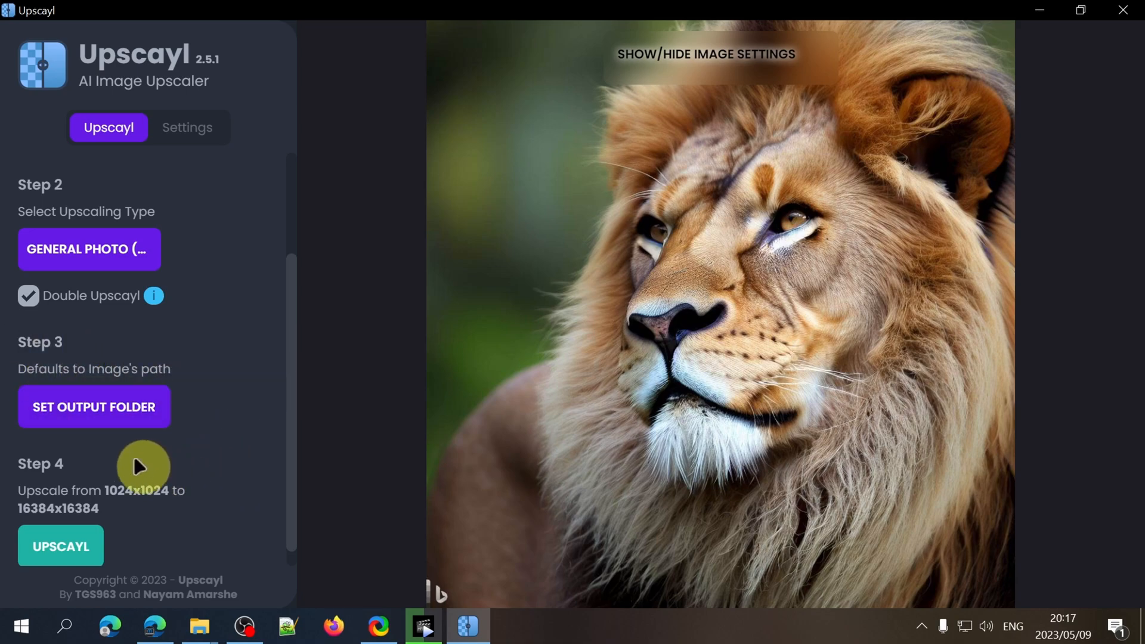
pyautogui.click(94, 407)
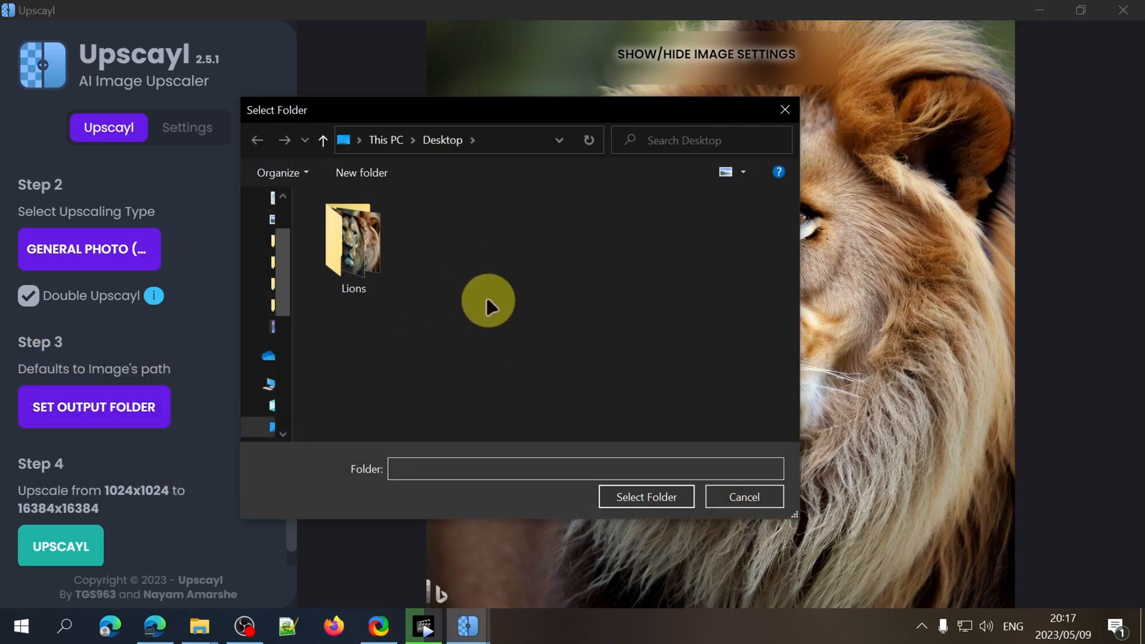
pyautogui.moveTo(734, 504)
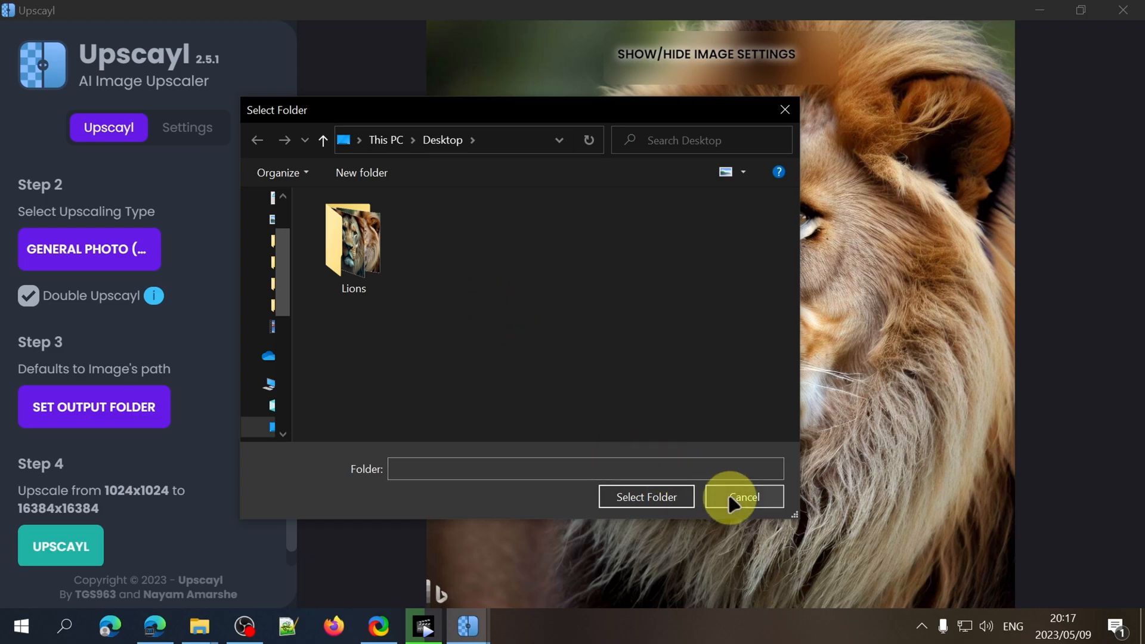
pyautogui.click(745, 497)
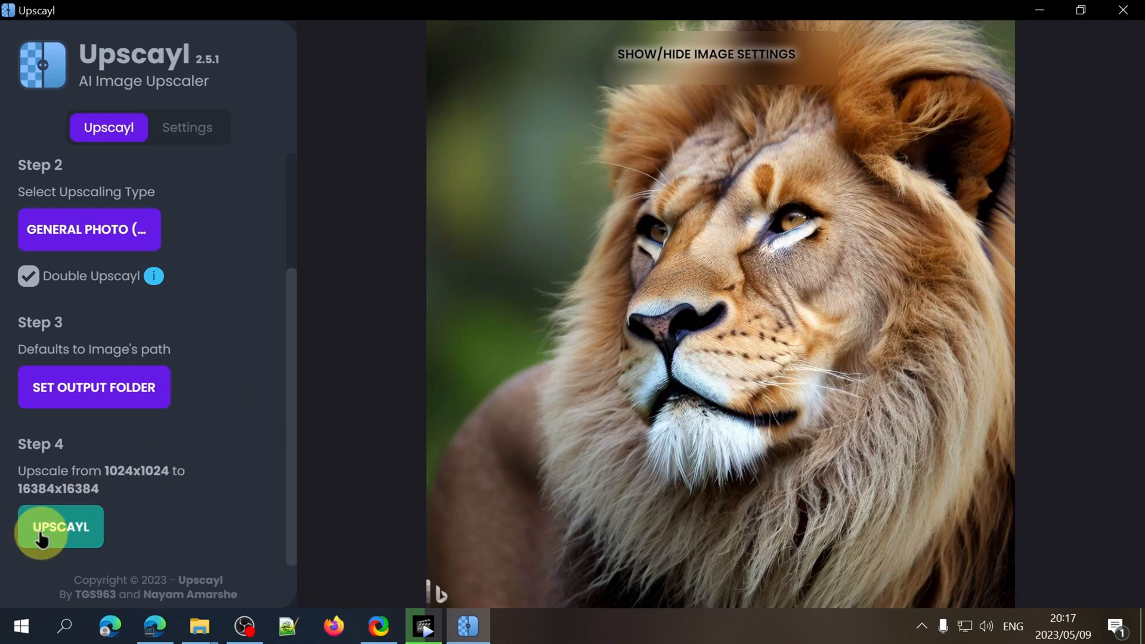
# - Review Upscayl settings without changes, then start upscaling the lion image
pyautogui.click(188, 127)
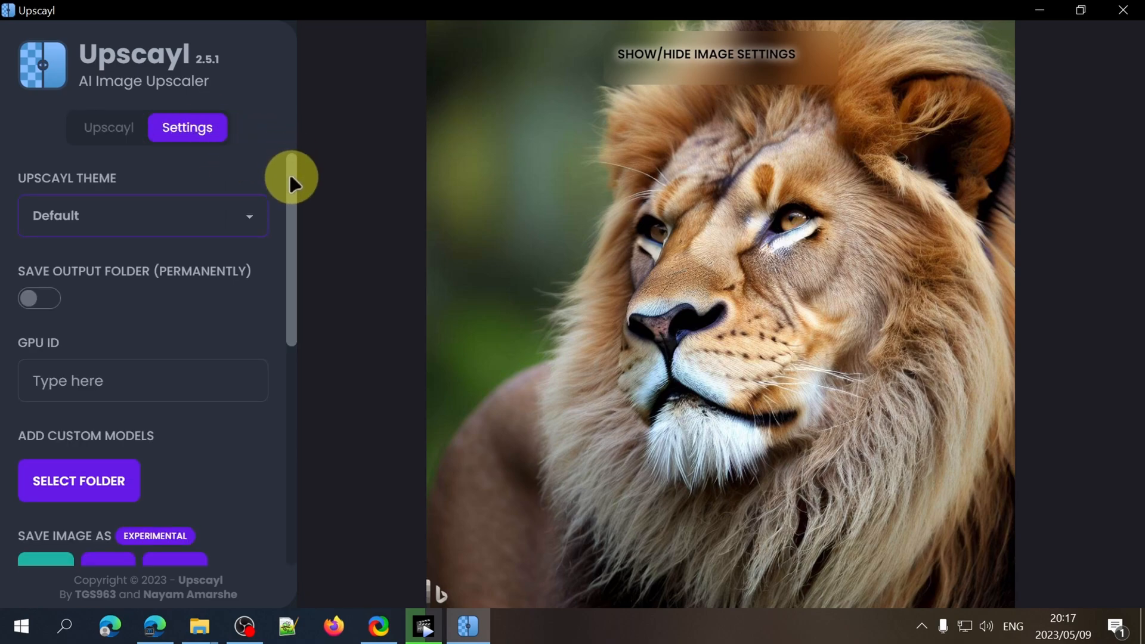
pyautogui.scroll(-3)
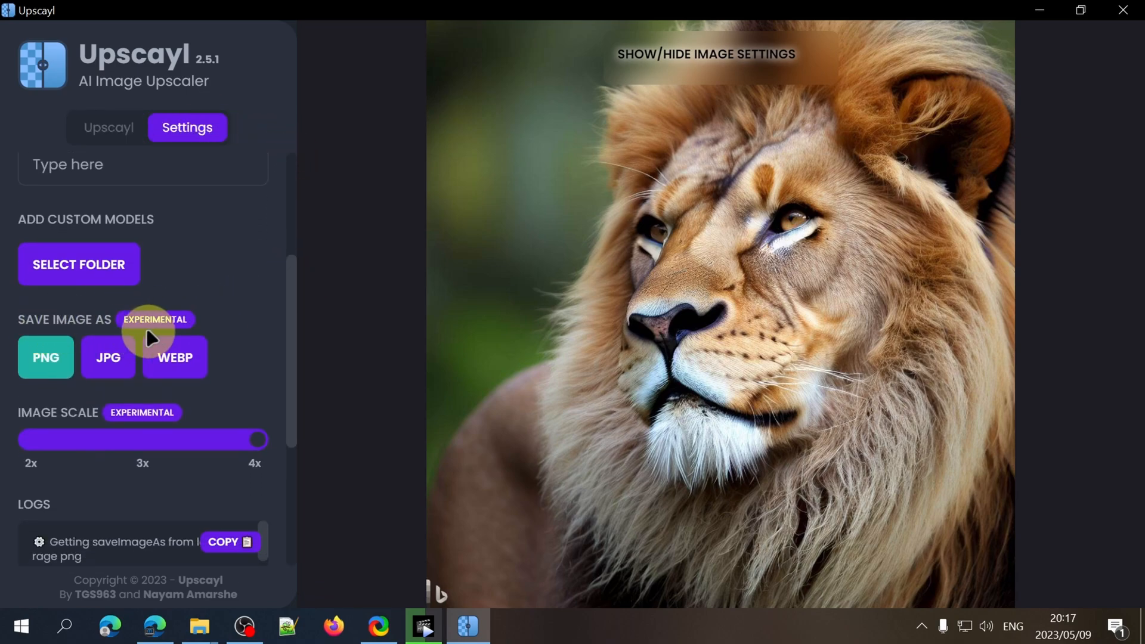
pyautogui.moveTo(197, 385)
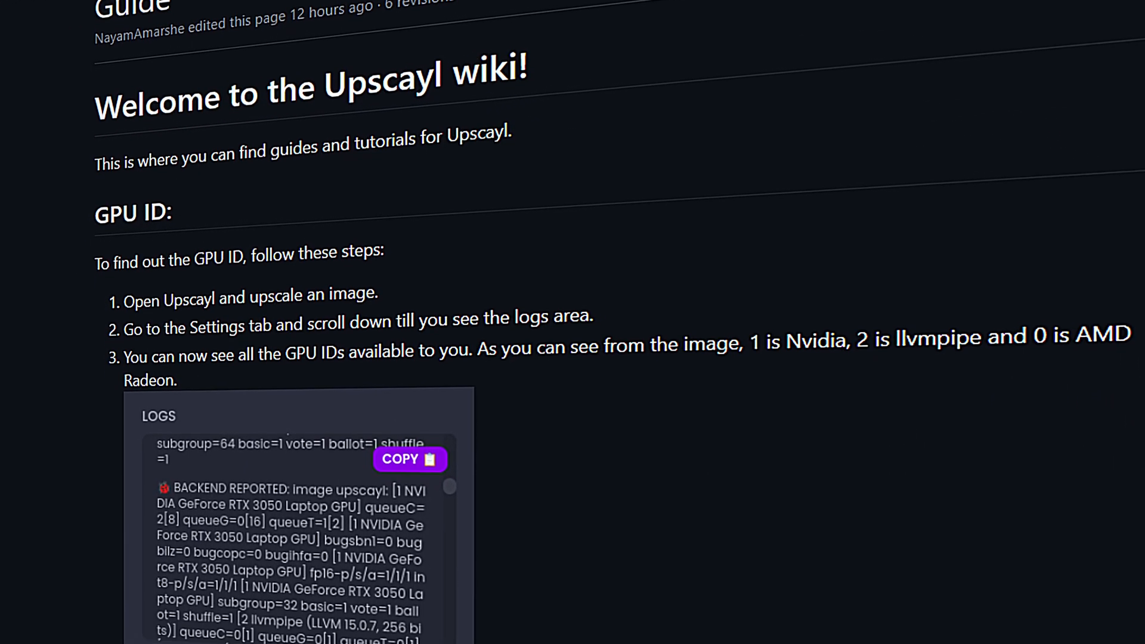
pyautogui.scroll(-3)
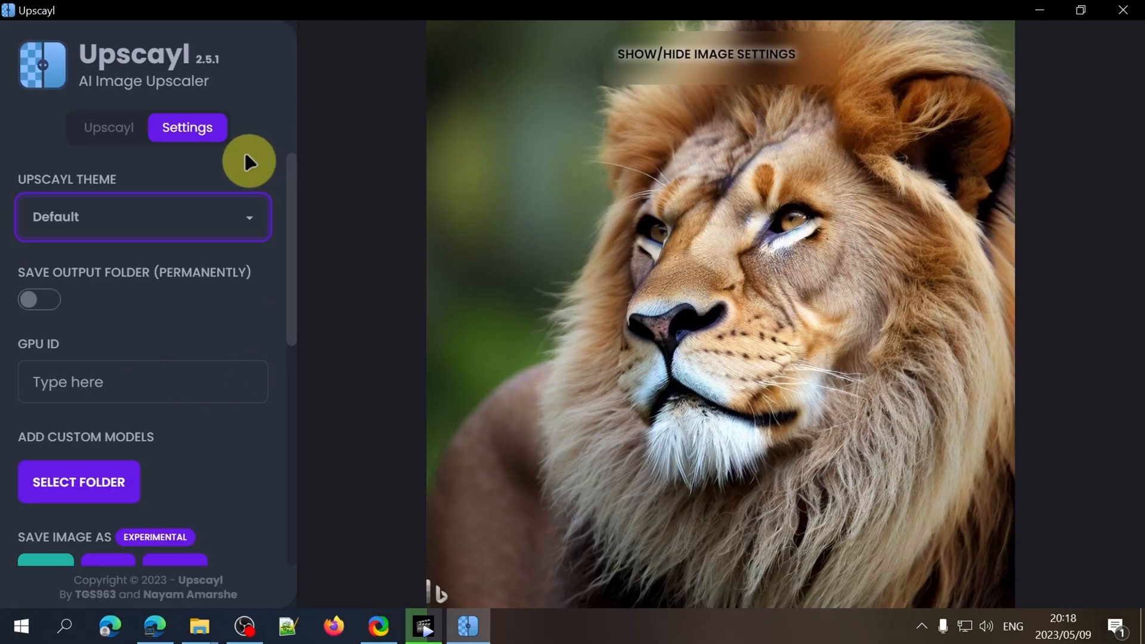
pyautogui.scroll(-3)
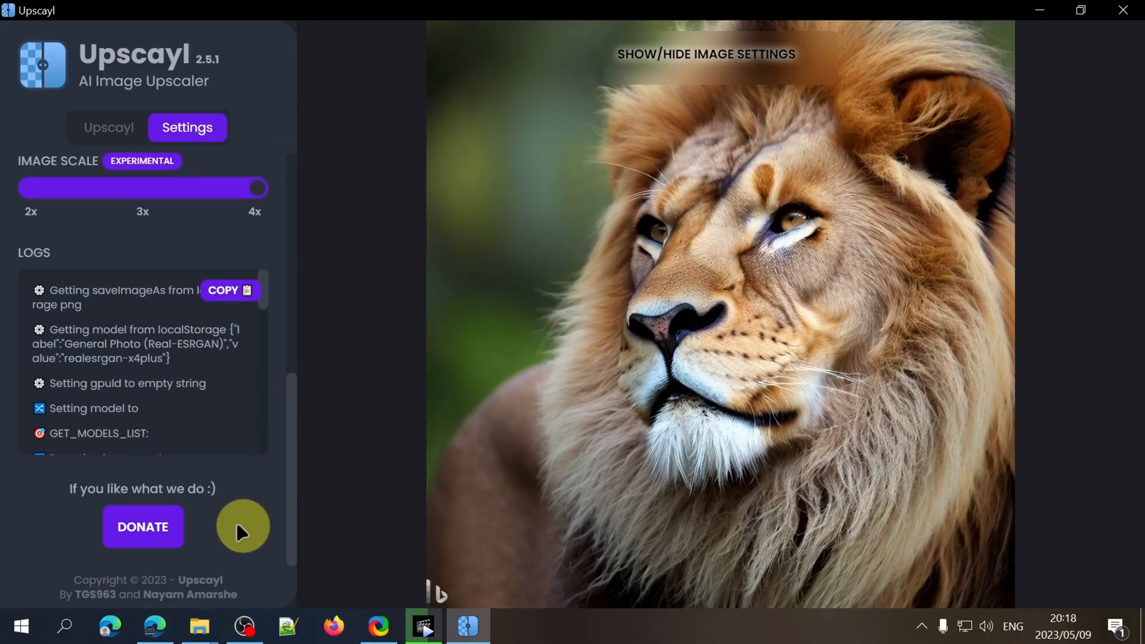
pyautogui.moveTo(133, 541)
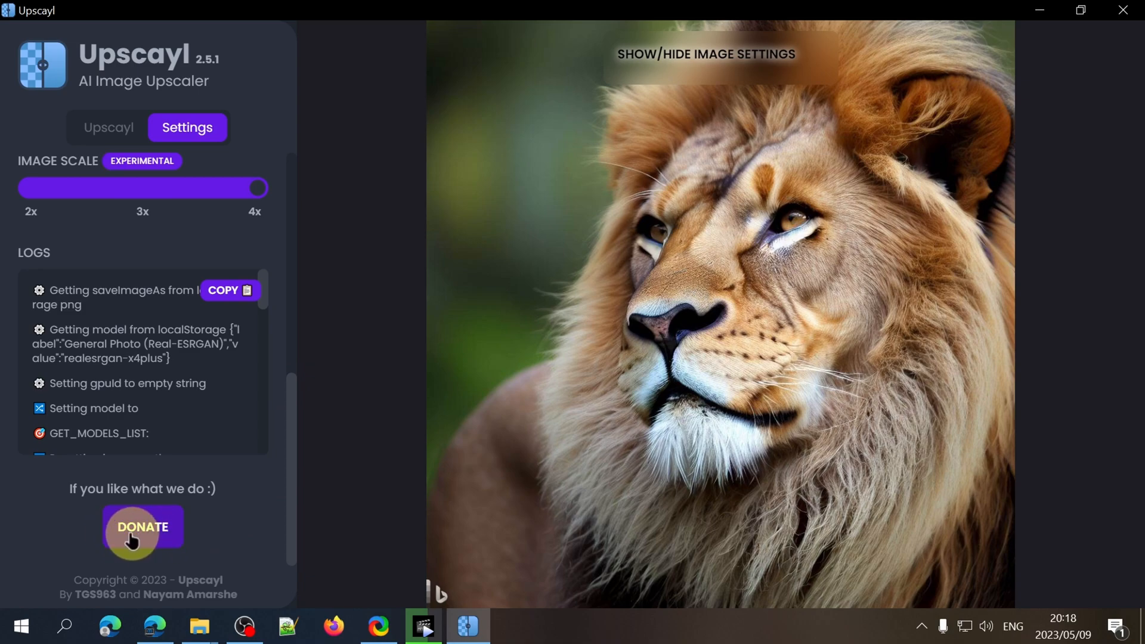
pyautogui.click(109, 127)
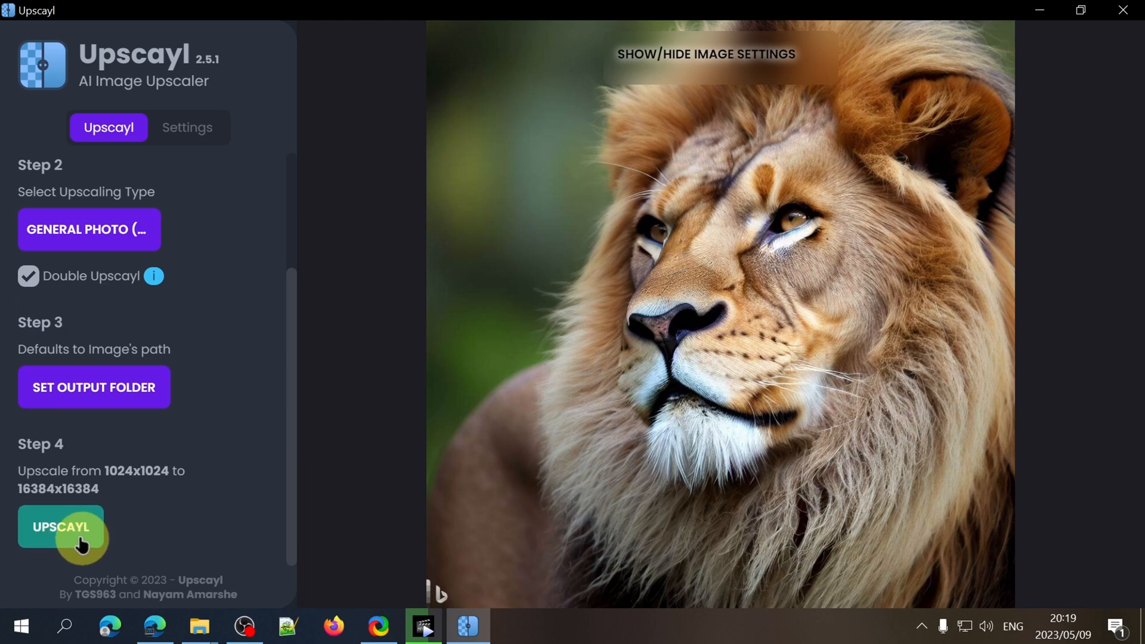
pyautogui.click(59, 528)
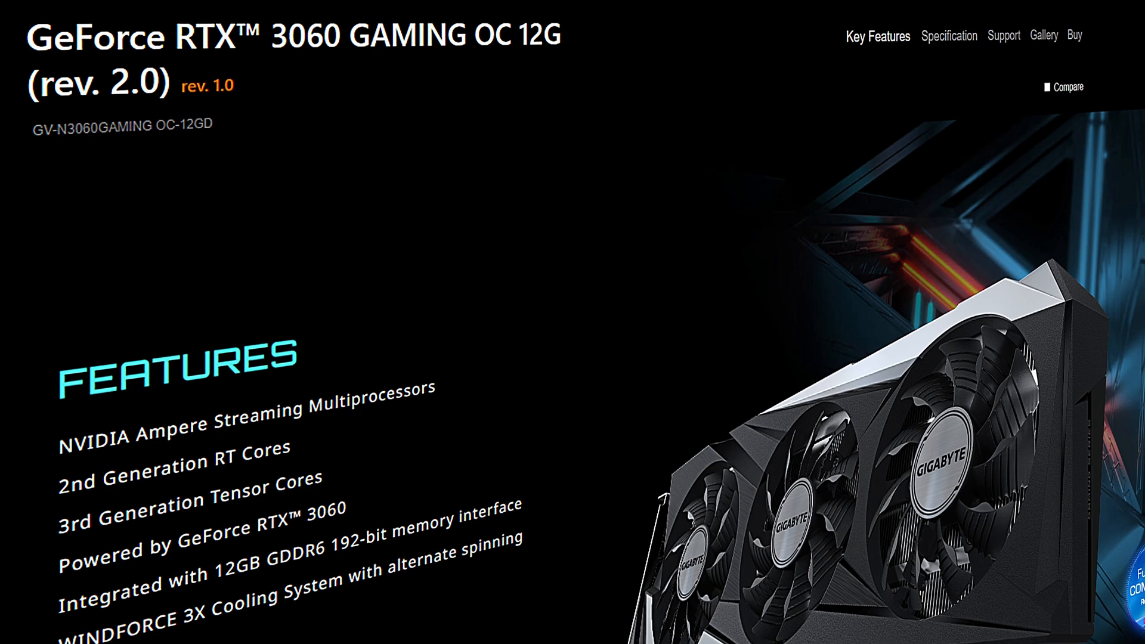
pyautogui.scroll(-3)
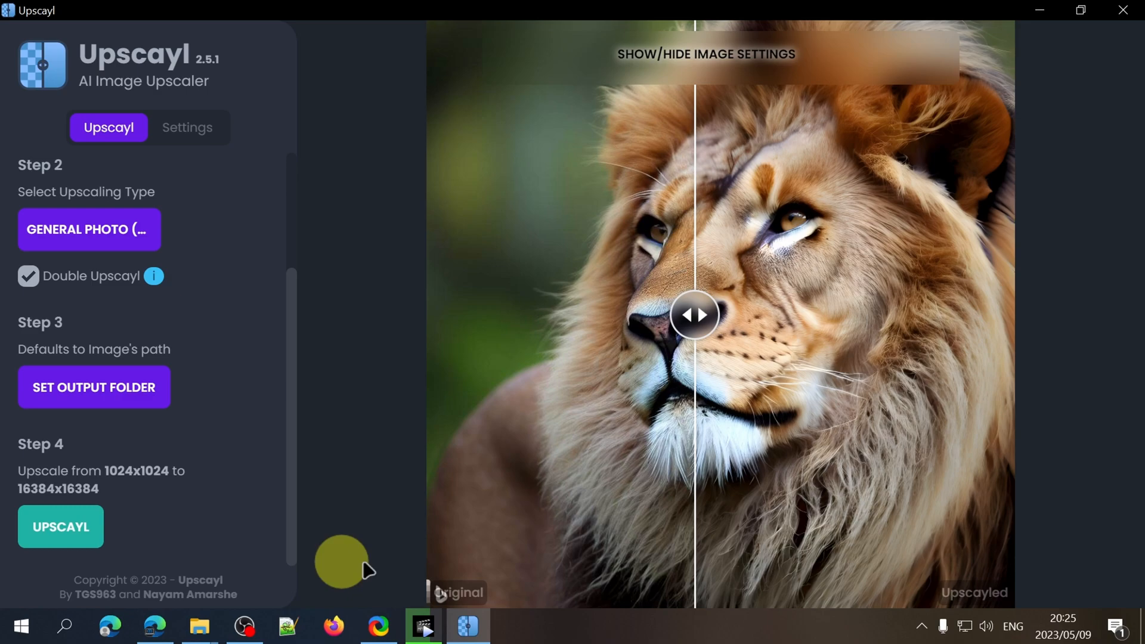
# - Slide the comparison line across the lion's eye at normal size
pyautogui.moveTo(695, 316); pyautogui.dragTo(838, 317)
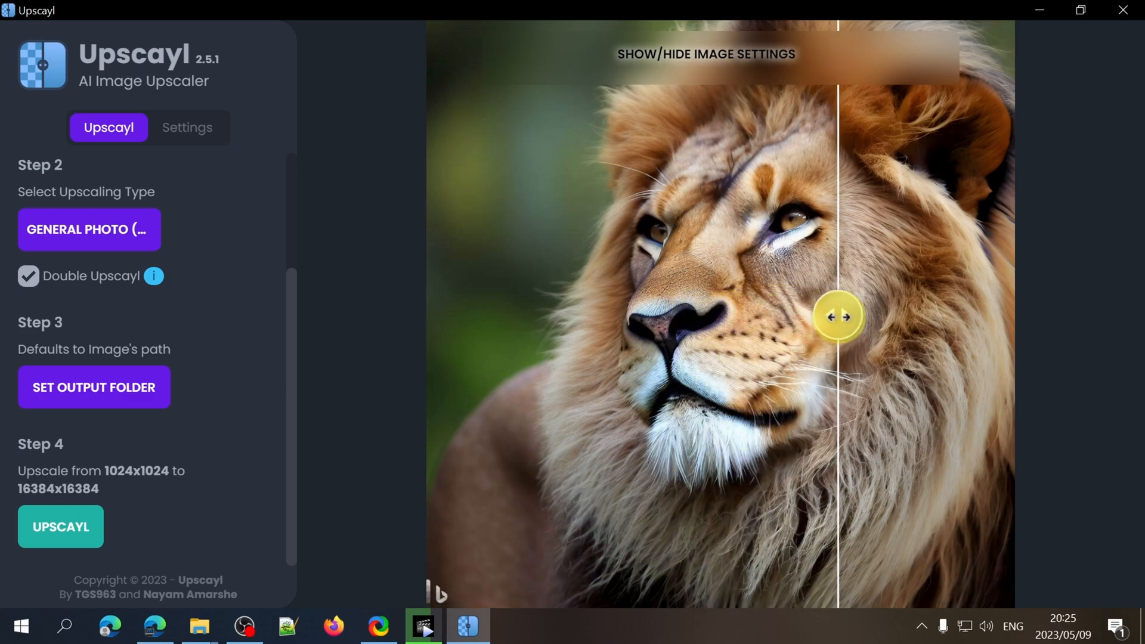
pyautogui.moveTo(839, 316); pyautogui.dragTo(747, 316)
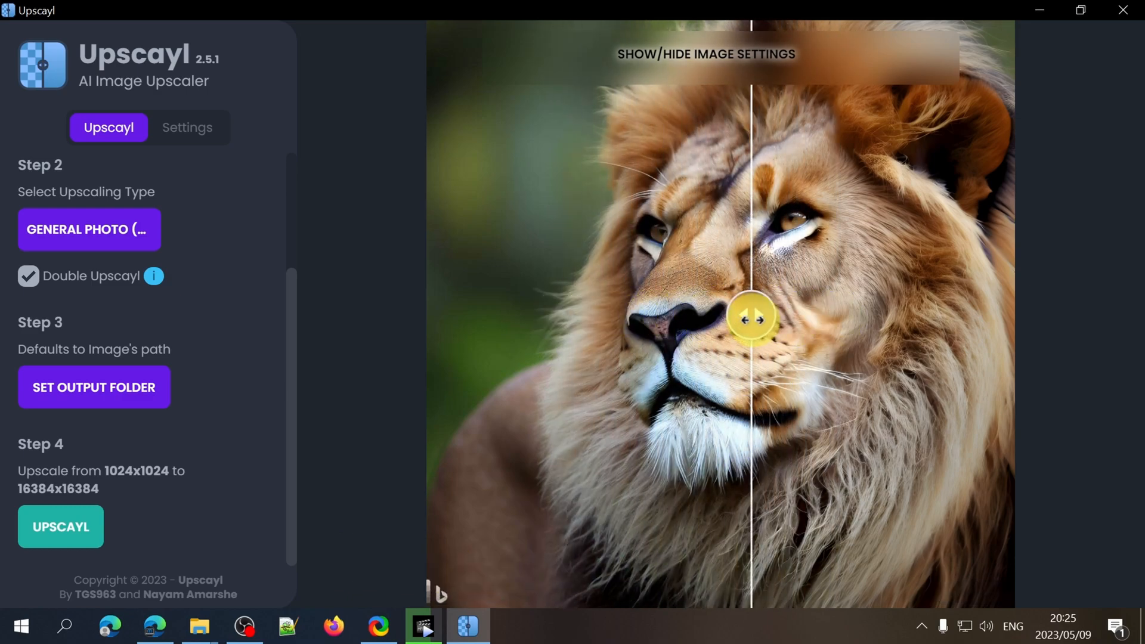
pyautogui.moveTo(751, 317); pyautogui.dragTo(801, 322)
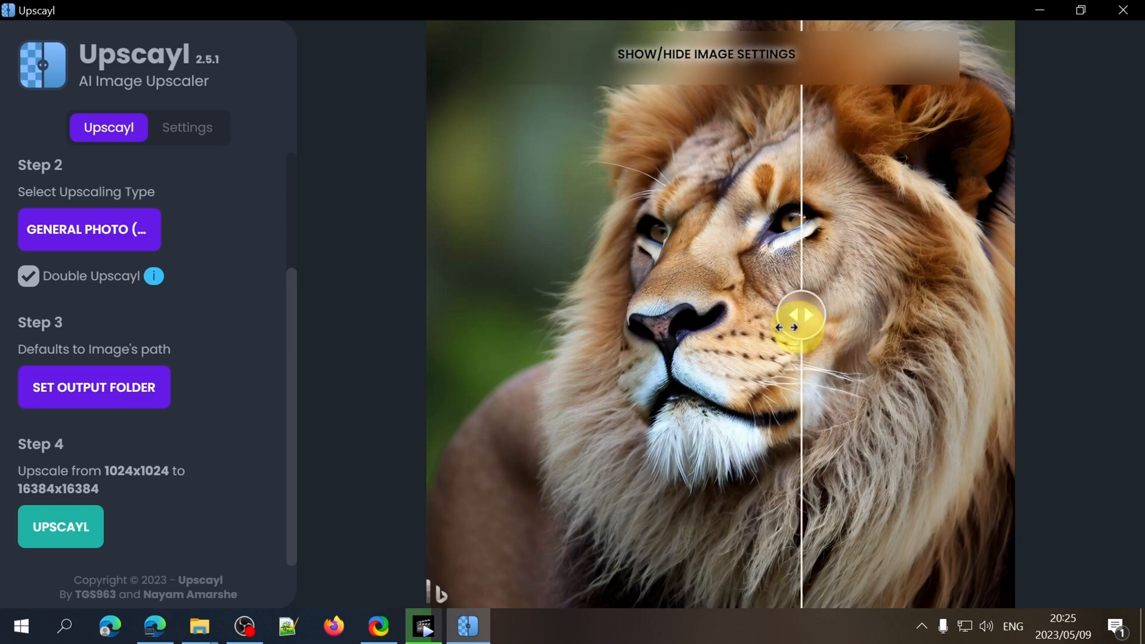
# - Zoom in on the lion's face and compare upscaled fur against the original
pyautogui.click(703, 56)
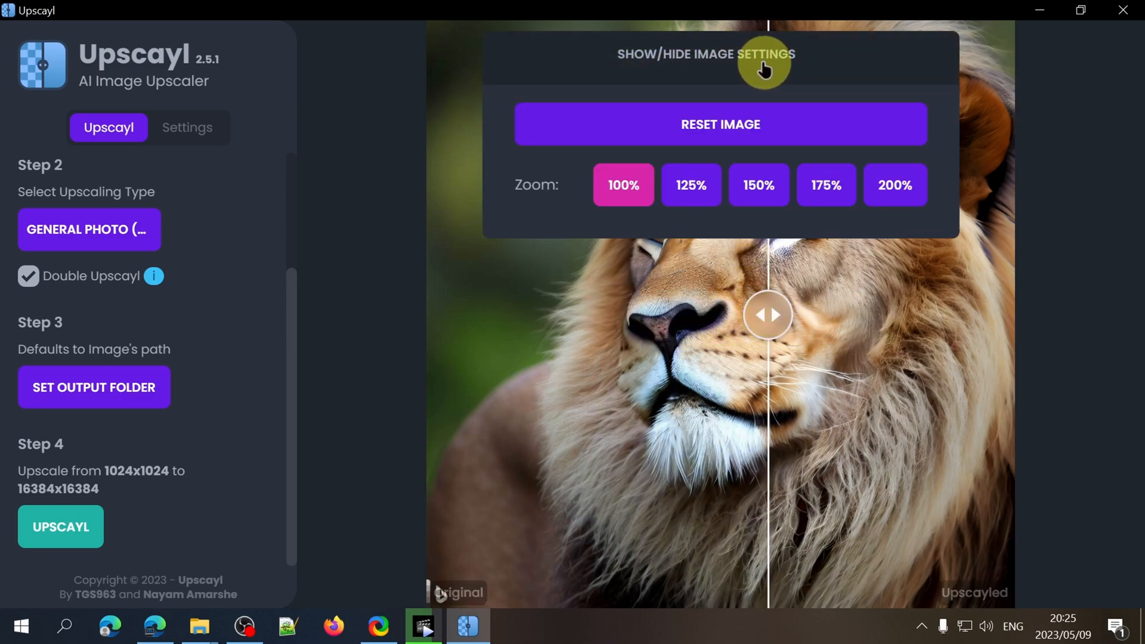
pyautogui.click(762, 55)
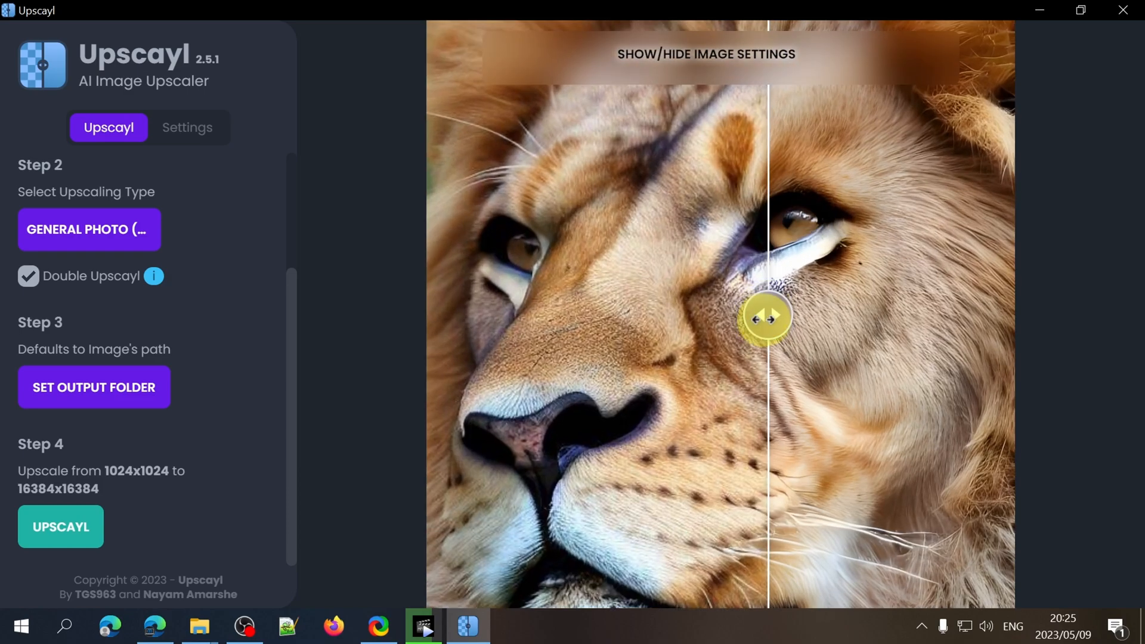
pyautogui.moveTo(765, 316); pyautogui.dragTo(934, 315)
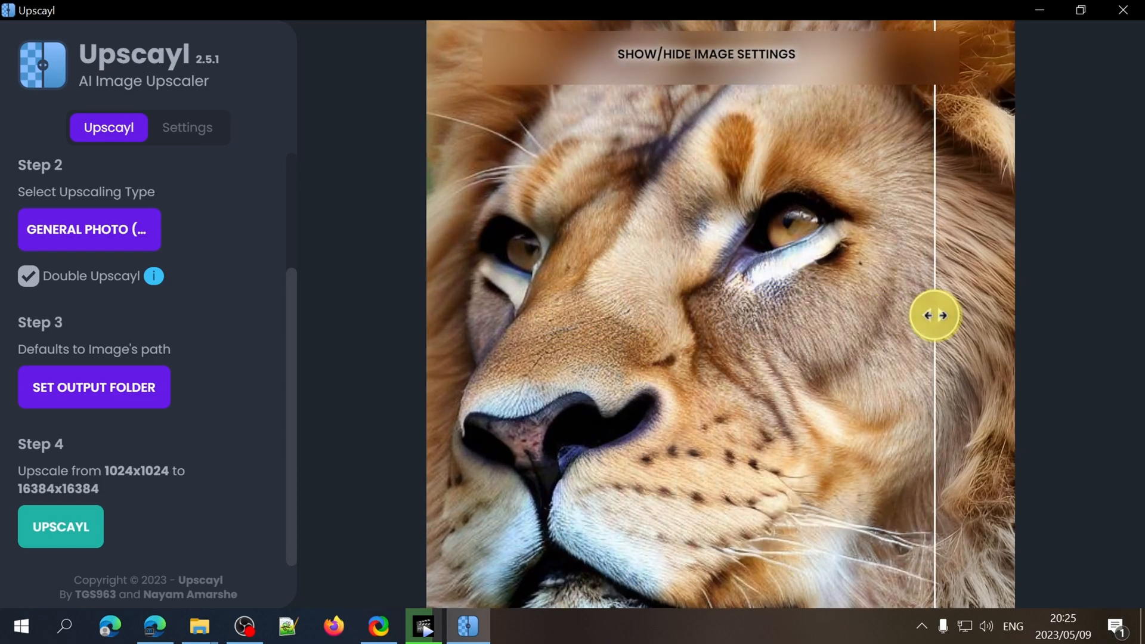
pyautogui.moveTo(936, 316); pyautogui.dragTo(465, 319)
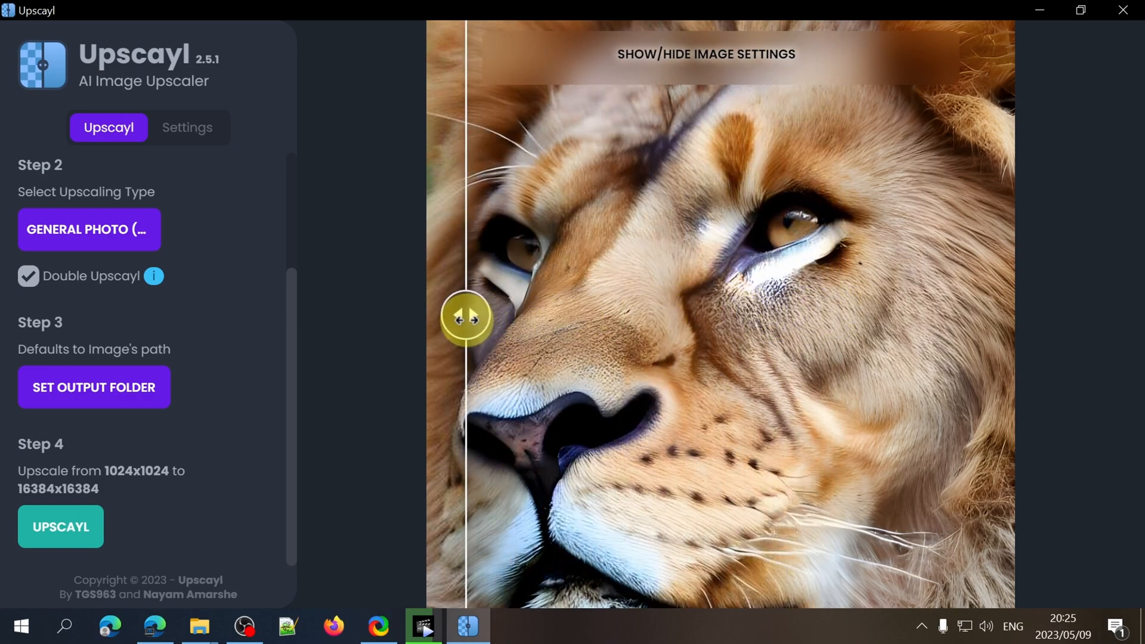
pyautogui.moveTo(465, 319); pyautogui.dragTo(475, 314)
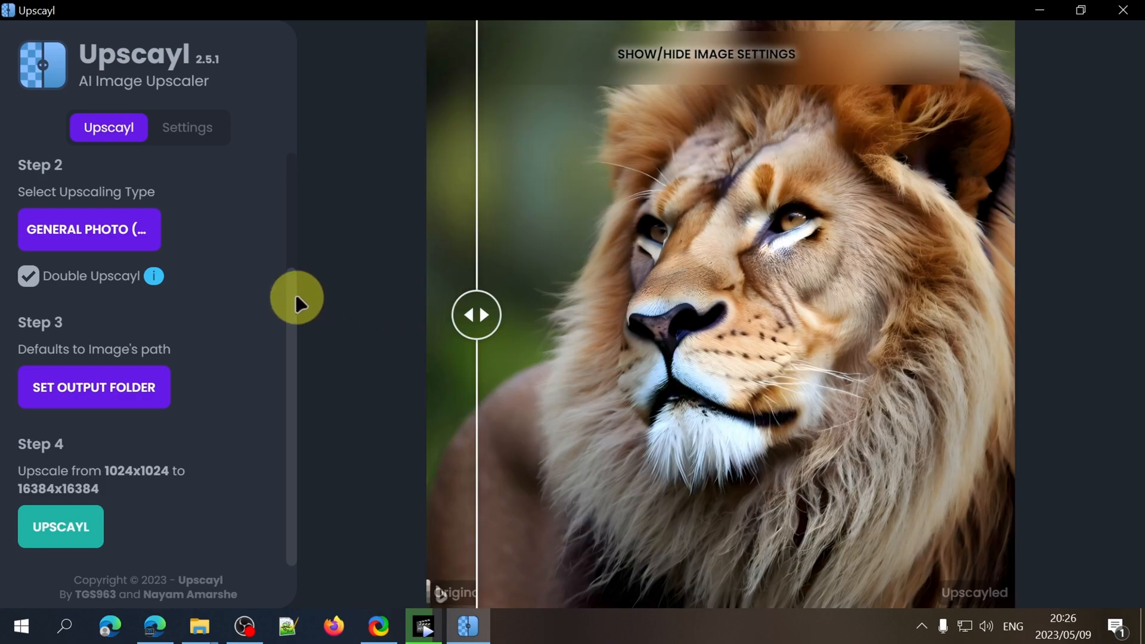
pyautogui.moveTo(1044, 17)
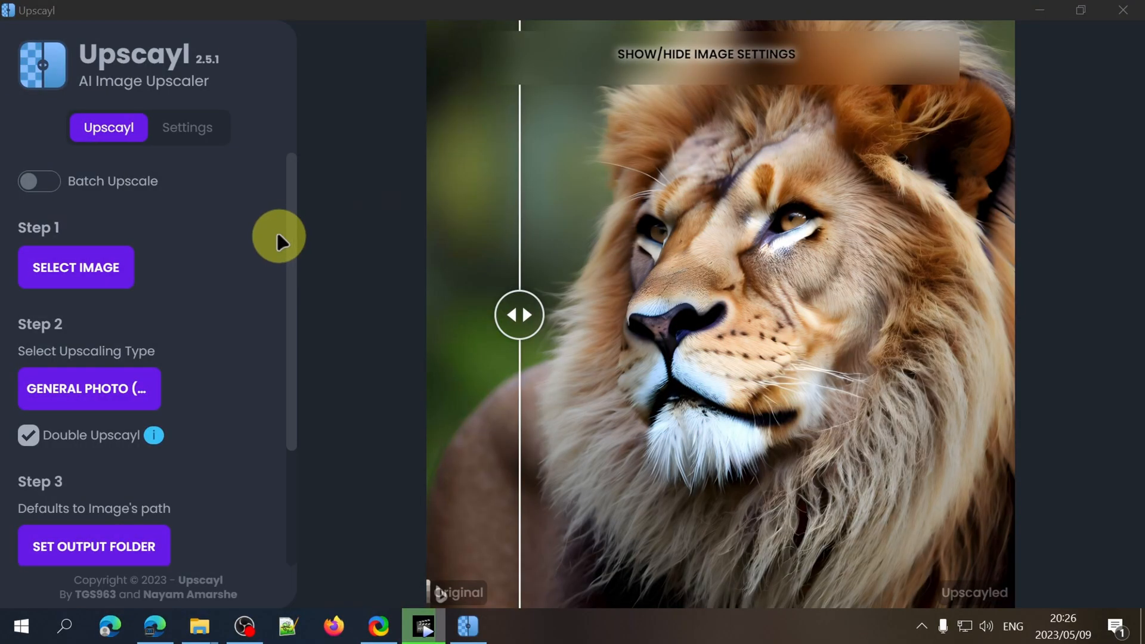
pyautogui.moveTo(122, 200)
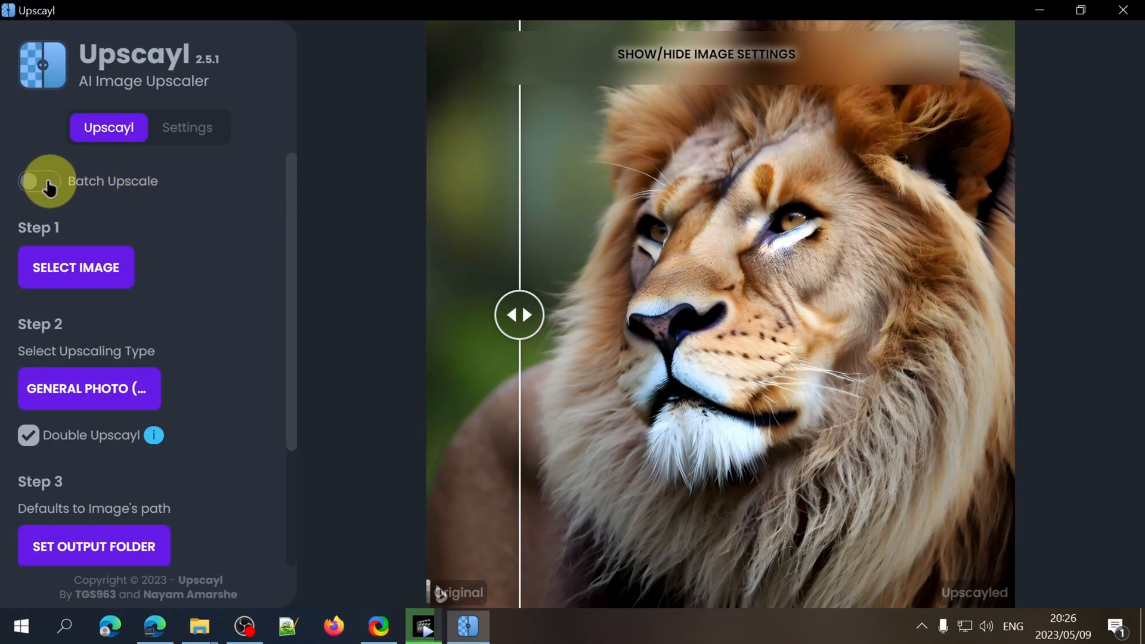
# - Enable Batch Upscale and select the Desktop Lions folder as the source
pyautogui.click(37, 182)
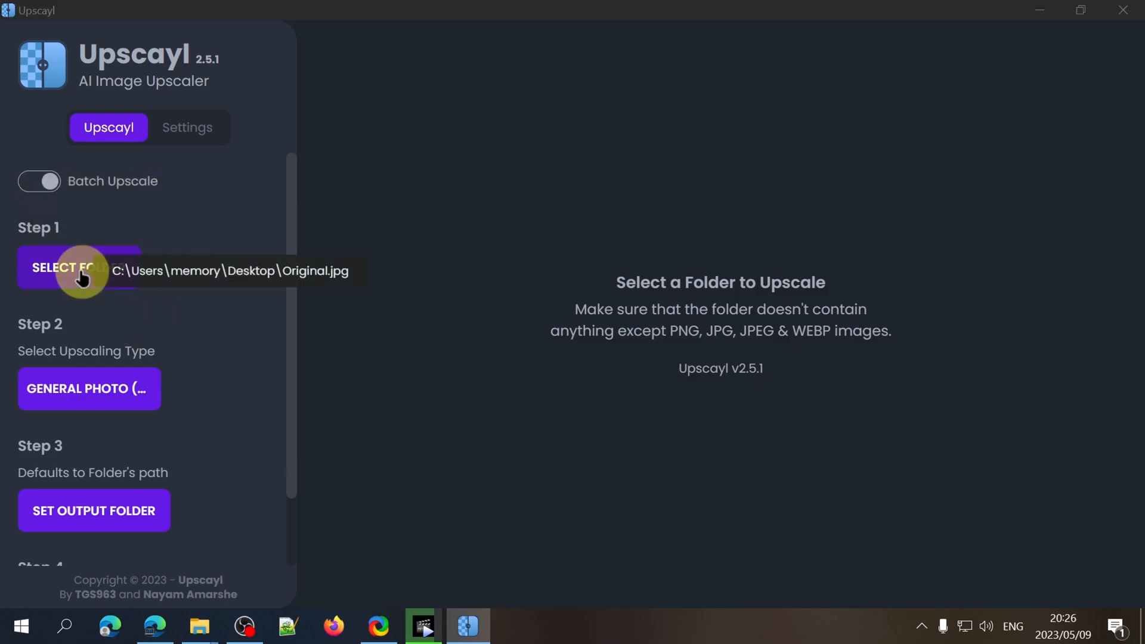
pyautogui.click(78, 267)
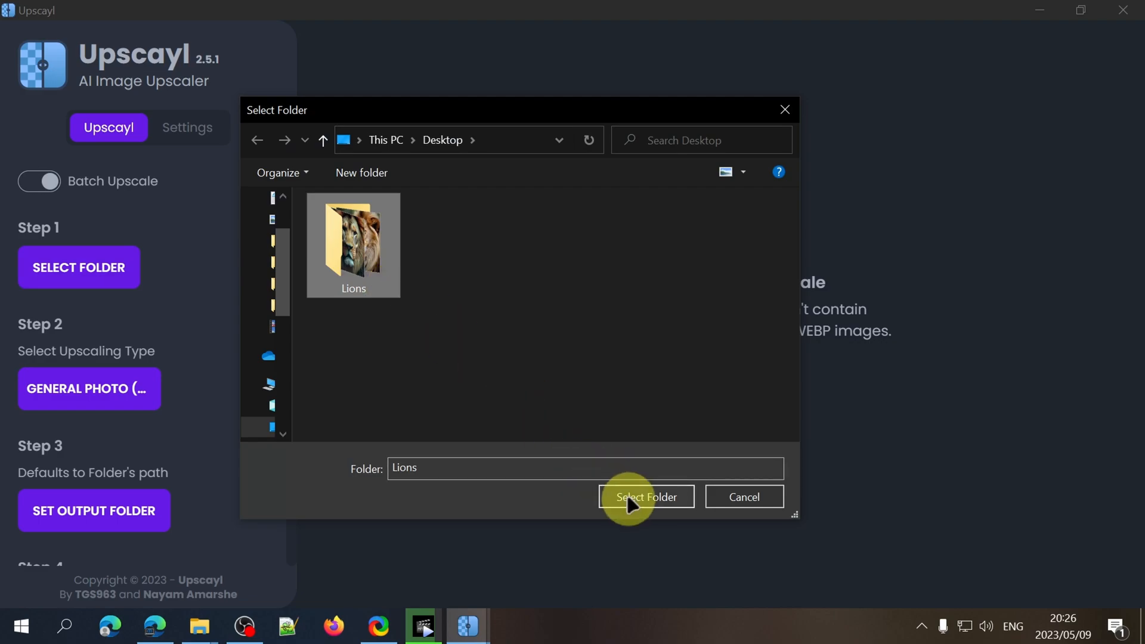
pyautogui.click(646, 497)
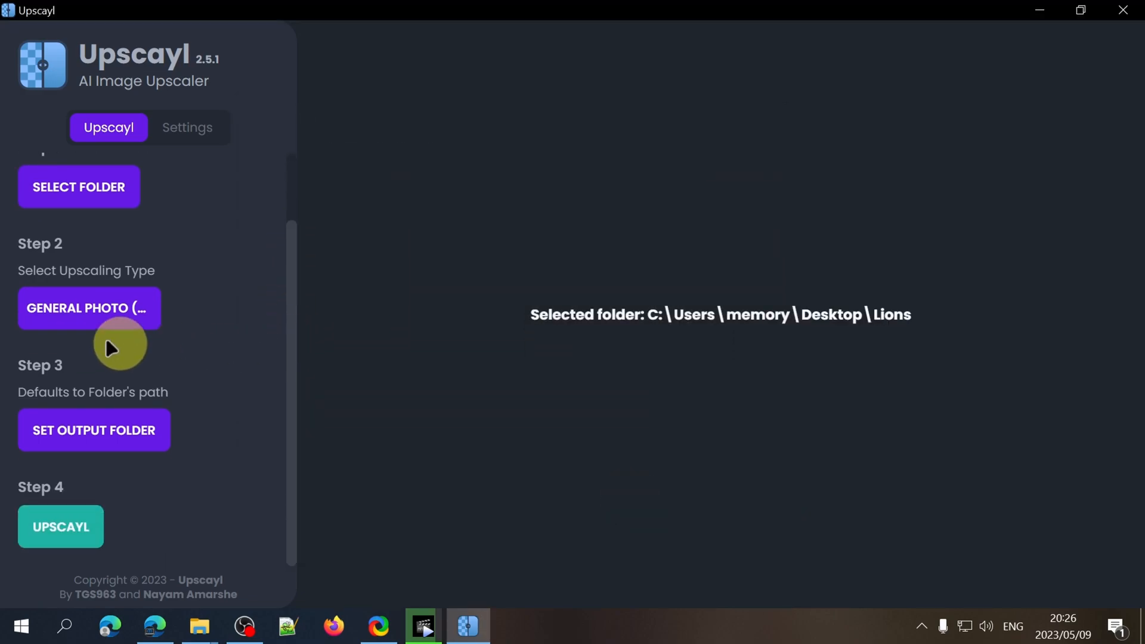
pyautogui.moveTo(125, 335)
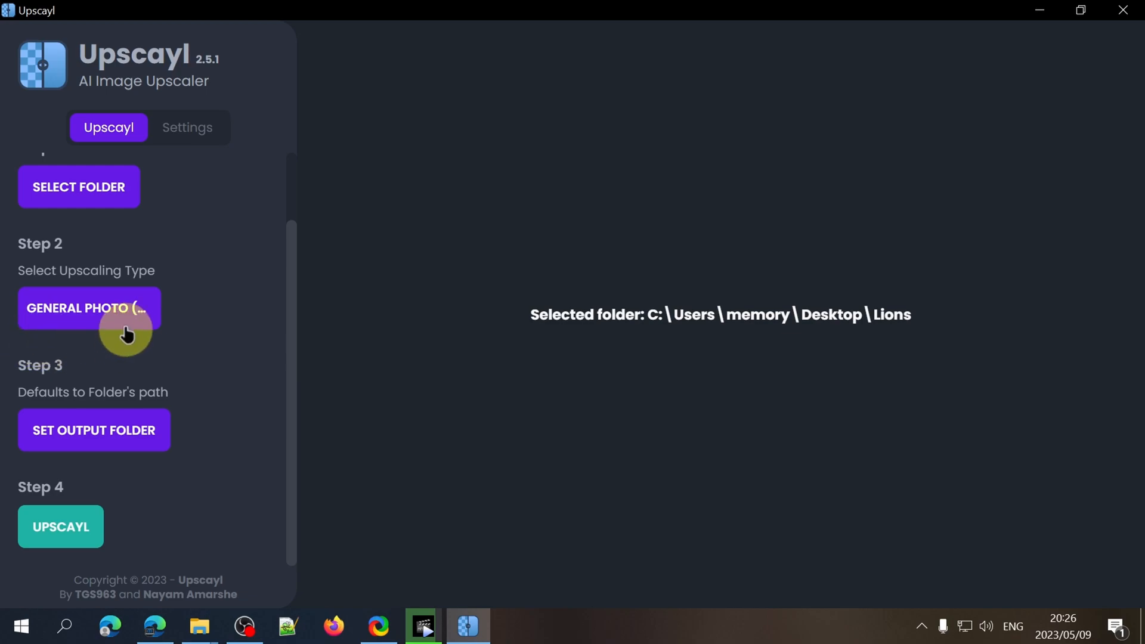
pyautogui.moveTo(213, 340)
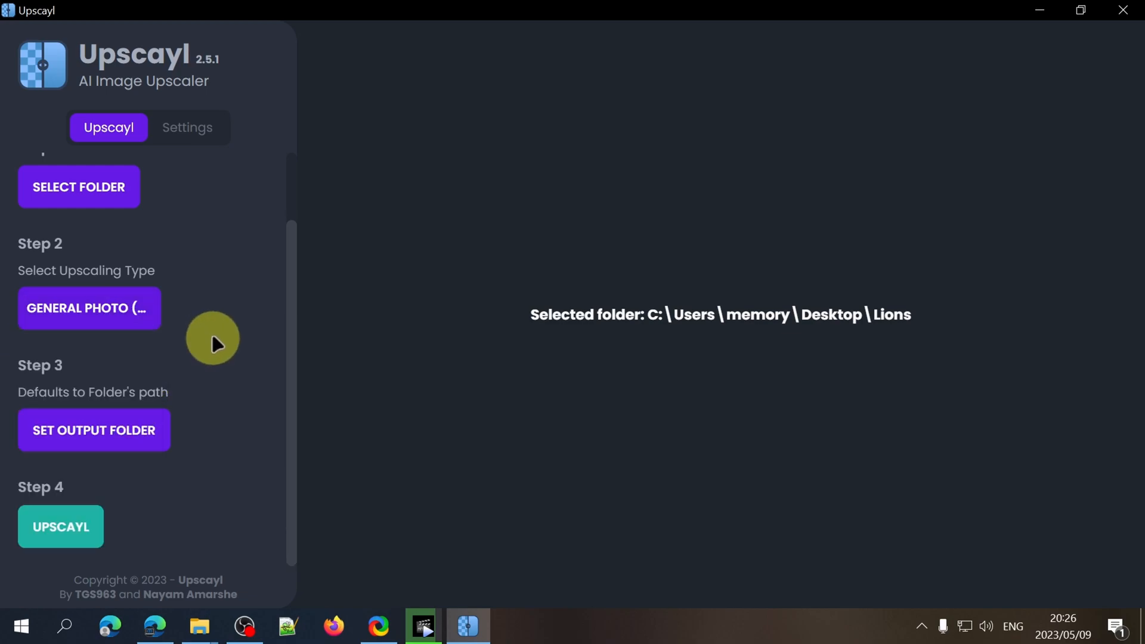
pyautogui.moveTo(240, 350)
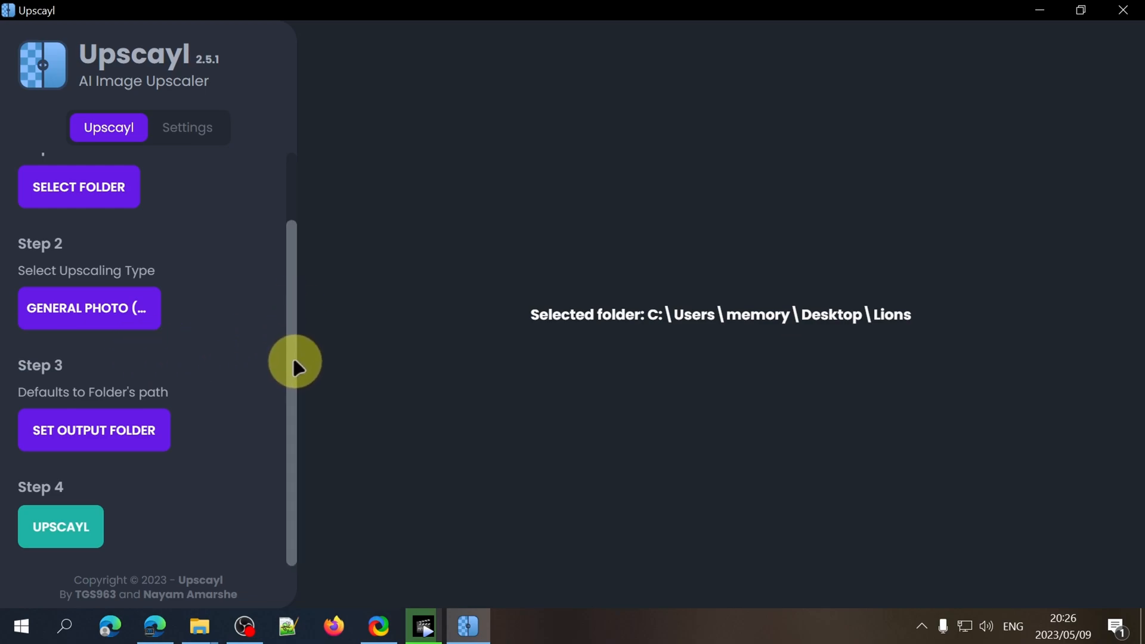
pyautogui.moveTo(100, 448)
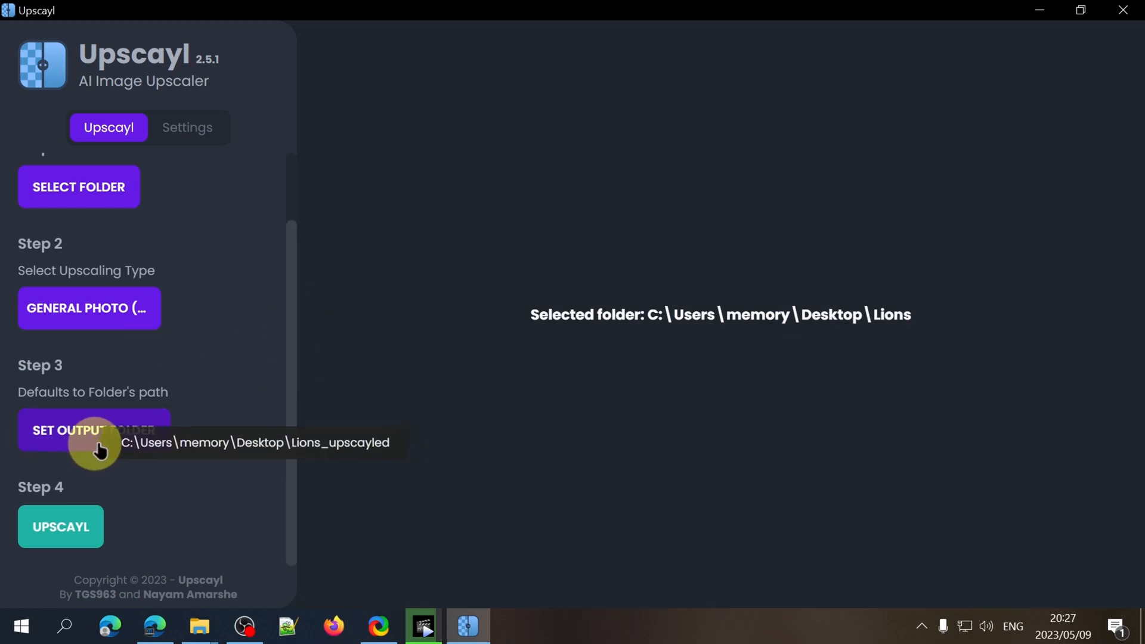
# - Start the batch upscale of the Lions folder to the default output folder
pyautogui.click(60, 527)
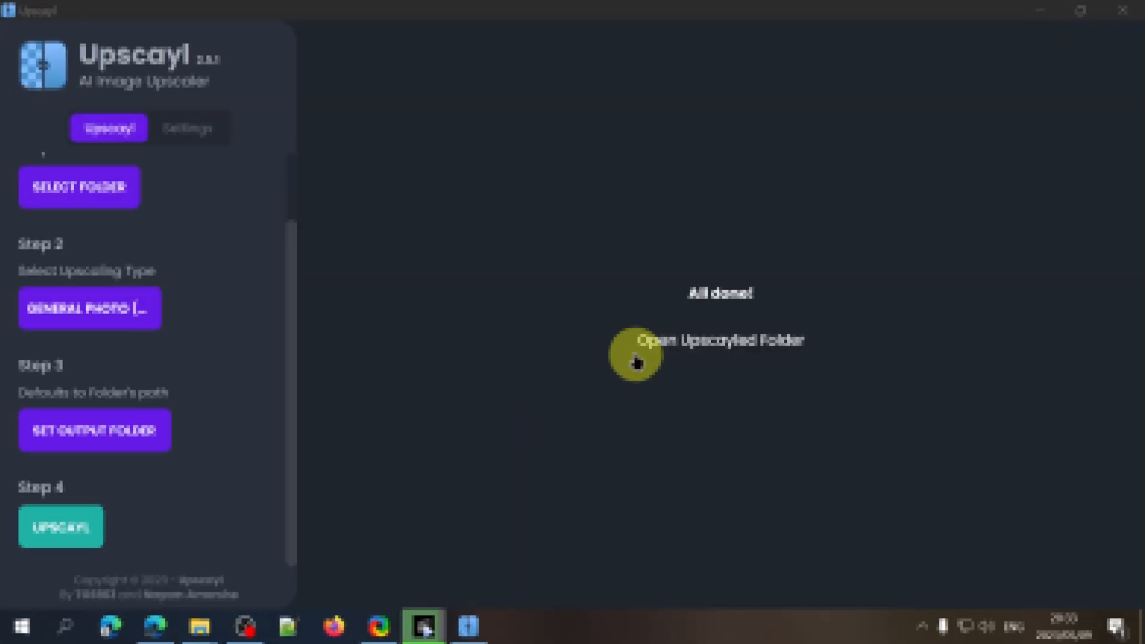
pyautogui.click(638, 357)
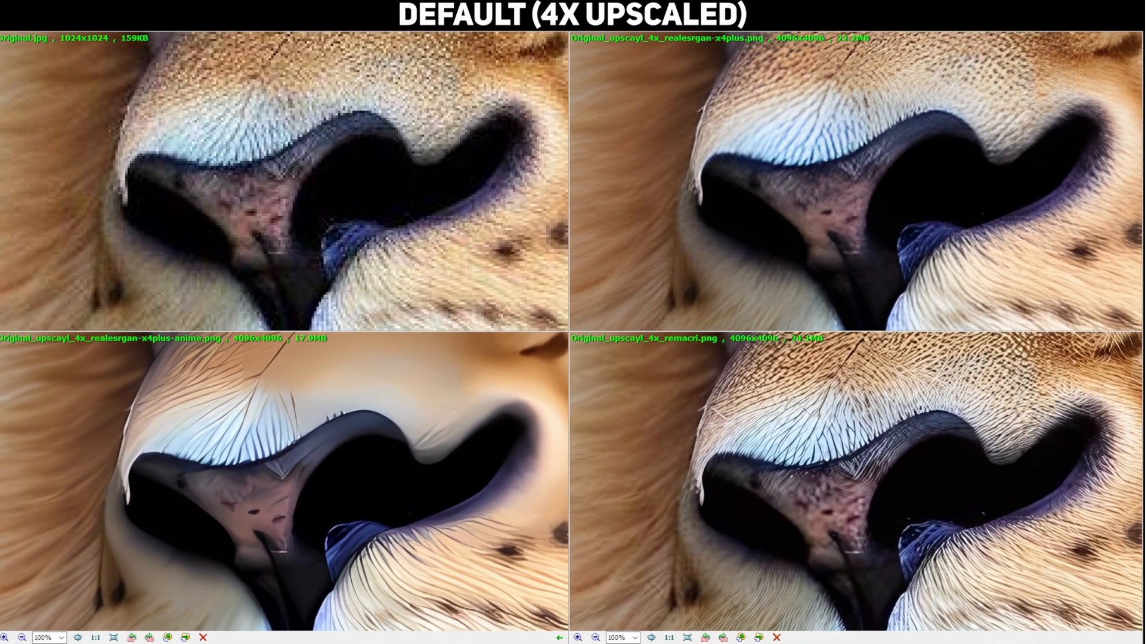
# - Compare the original lion nose with realesrgan-x4plus, anime and remacri 4x outputs
pyautogui.click(24, 637)
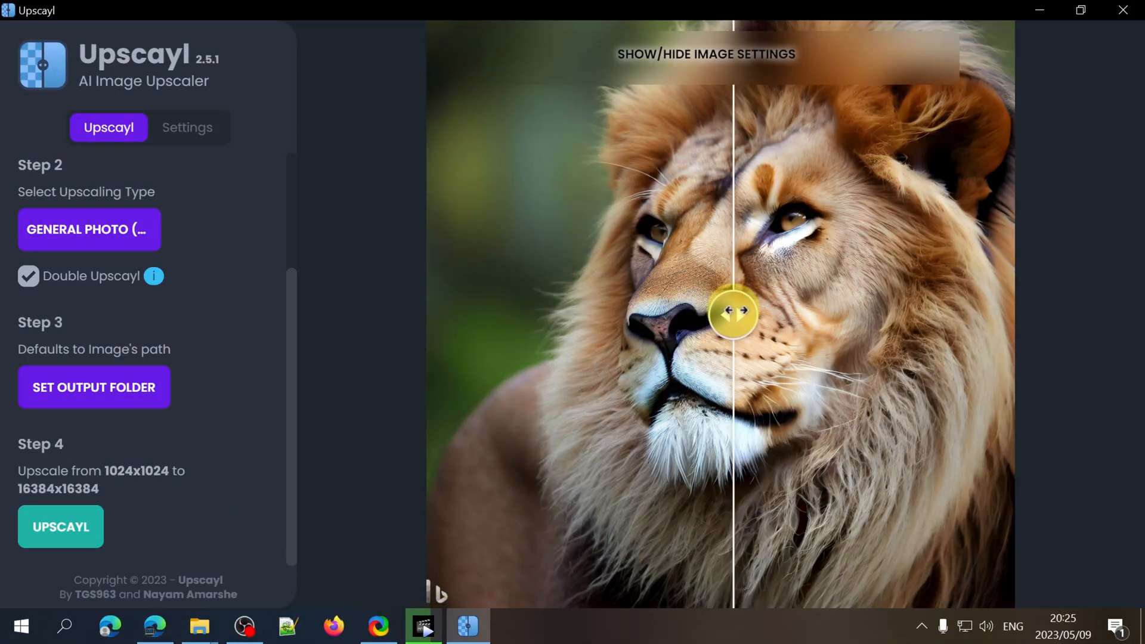
pyautogui.moveTo(733, 311); pyautogui.dragTo(631, 315)
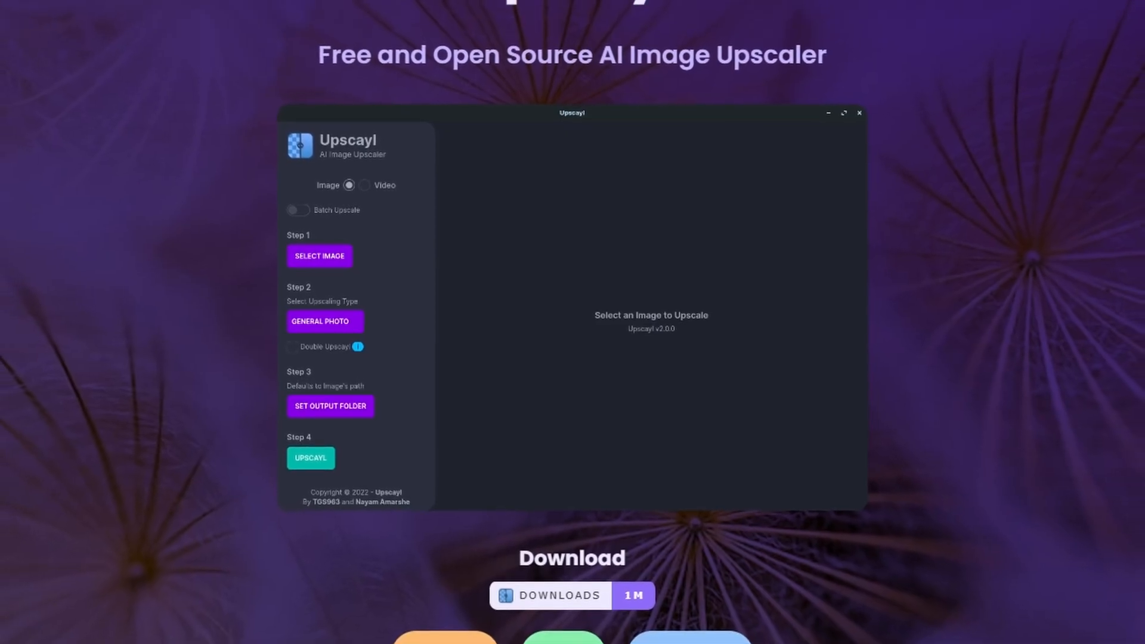
pyautogui.scroll(-3)
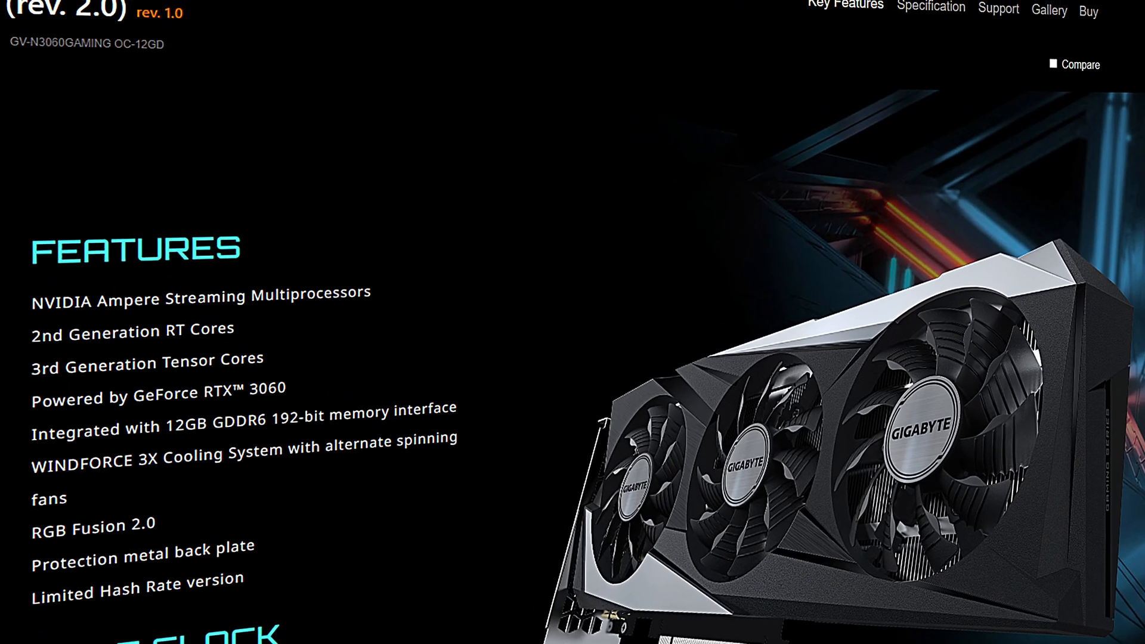
pyautogui.scroll(3)
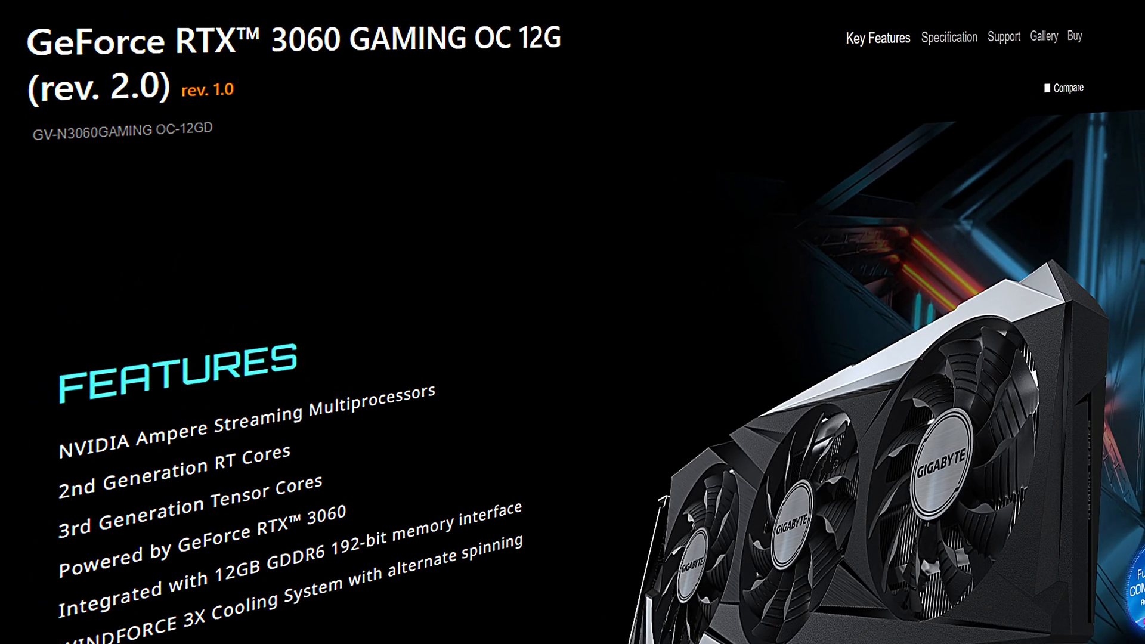